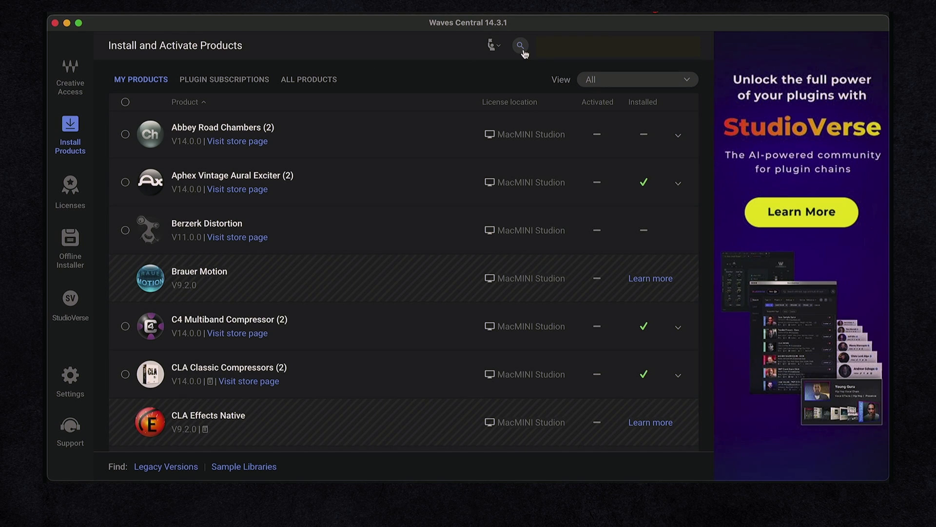
# Search Waves Central's All Products for 'soundg' and inspect the installed SoundGrid v14 ASIO driver.
pyautogui.click(518, 46)
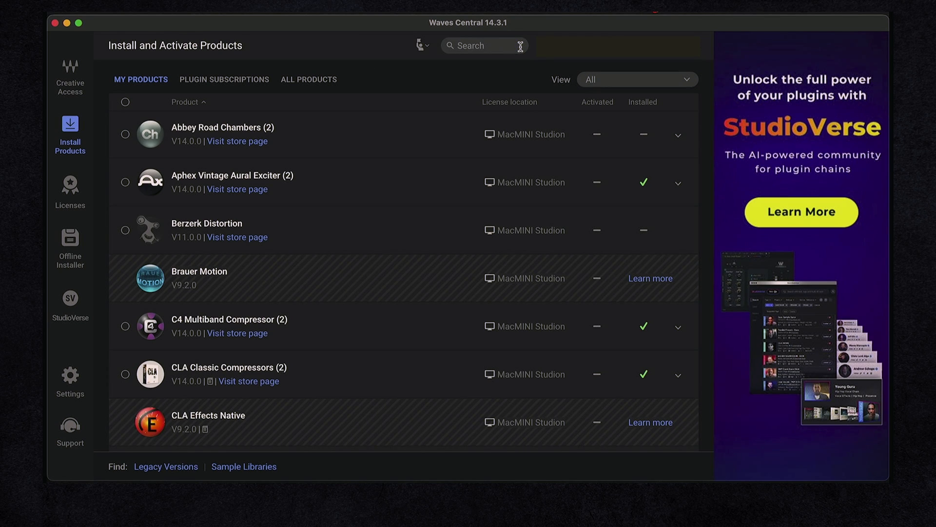
pyautogui.write('soundgr')
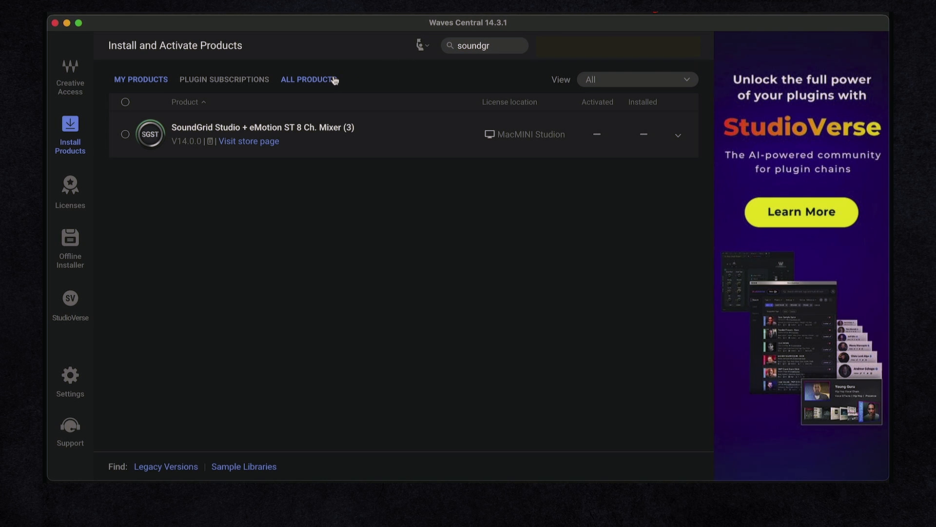
pyautogui.click(636, 80)
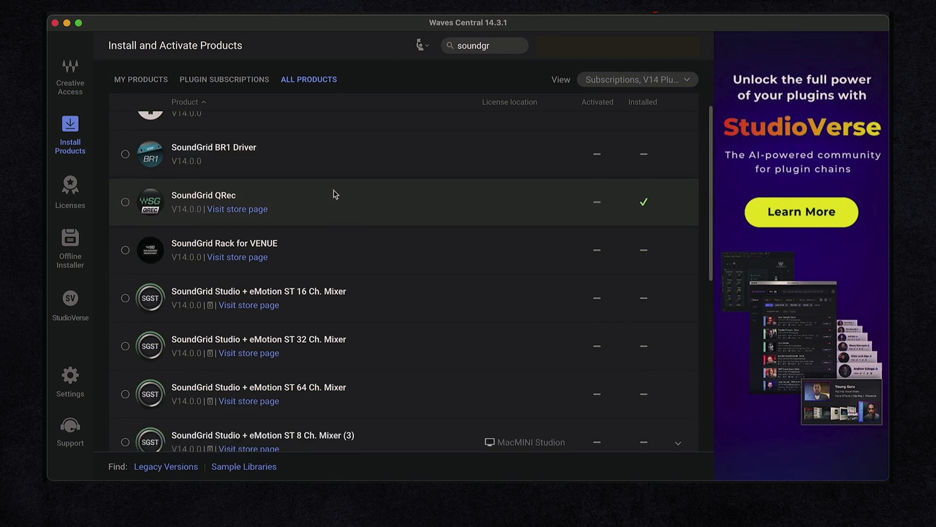
pyautogui.scroll(-3)
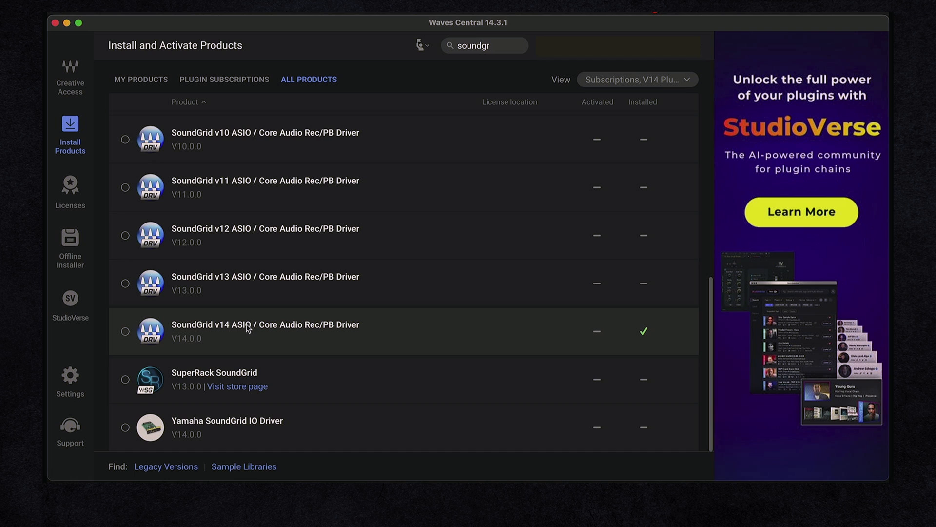
pyautogui.click(125, 332)
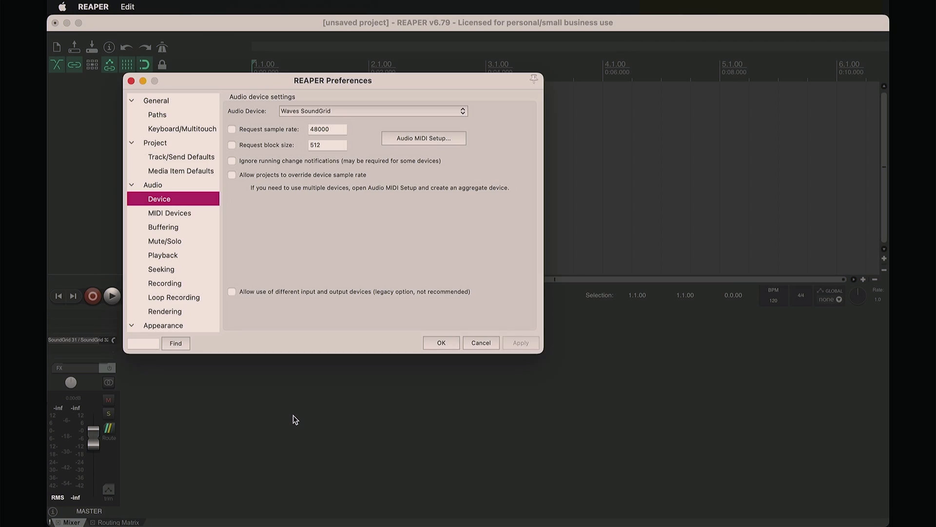
pyautogui.moveTo(298, 100)
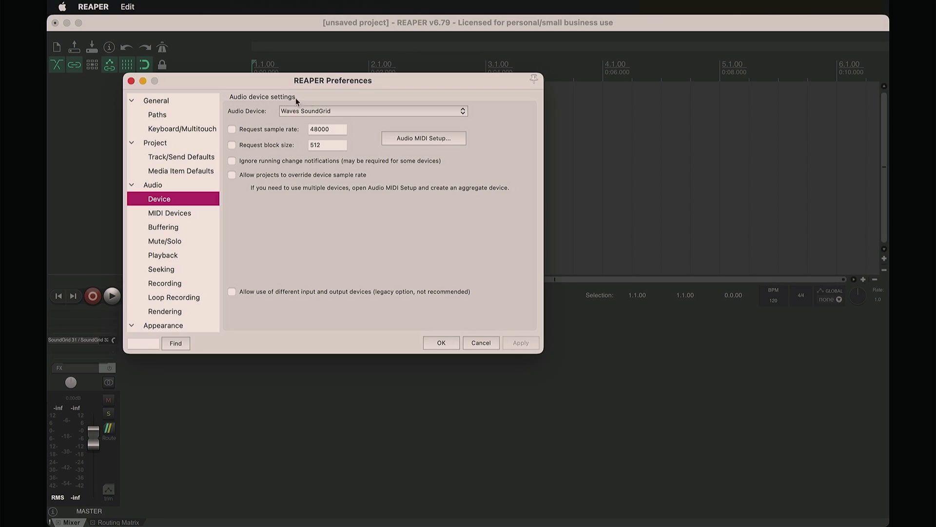
pyautogui.moveTo(264, 107)
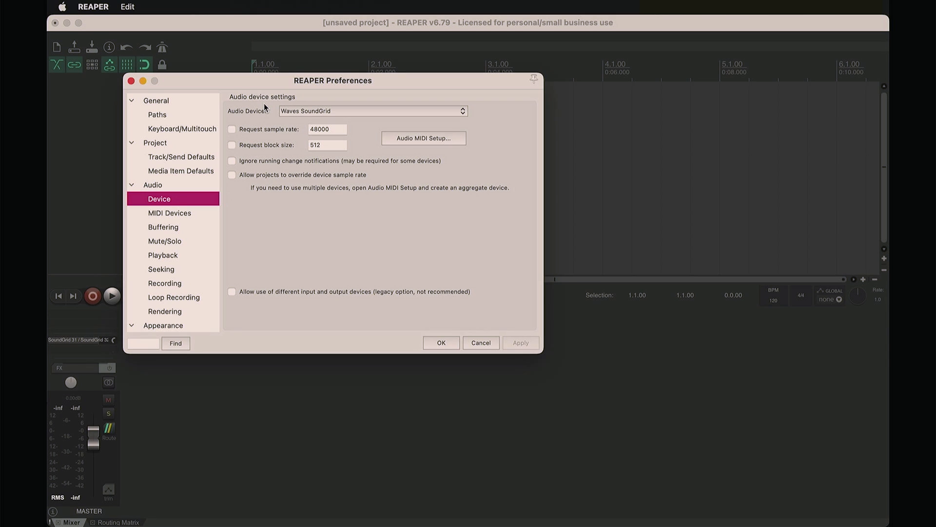
# Confirm Waves SoundGrid as REAPER's audio device and set the armed track's input to mono SoundGrid.
pyautogui.click(441, 342)
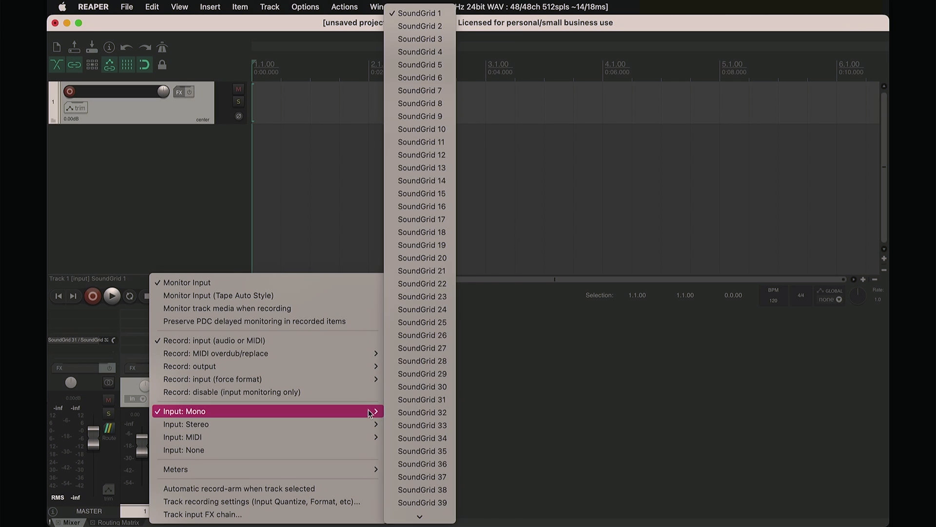
pyautogui.moveTo(420, 39)
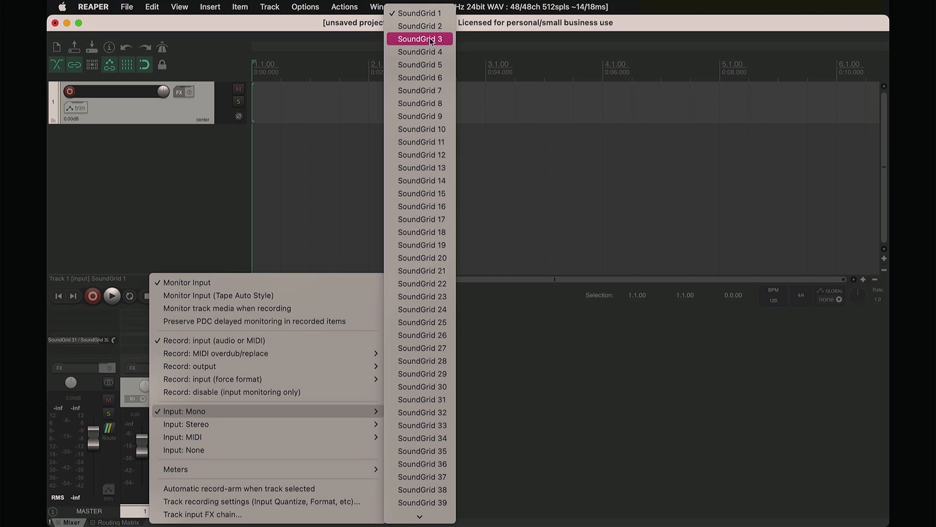
pyautogui.click(419, 39)
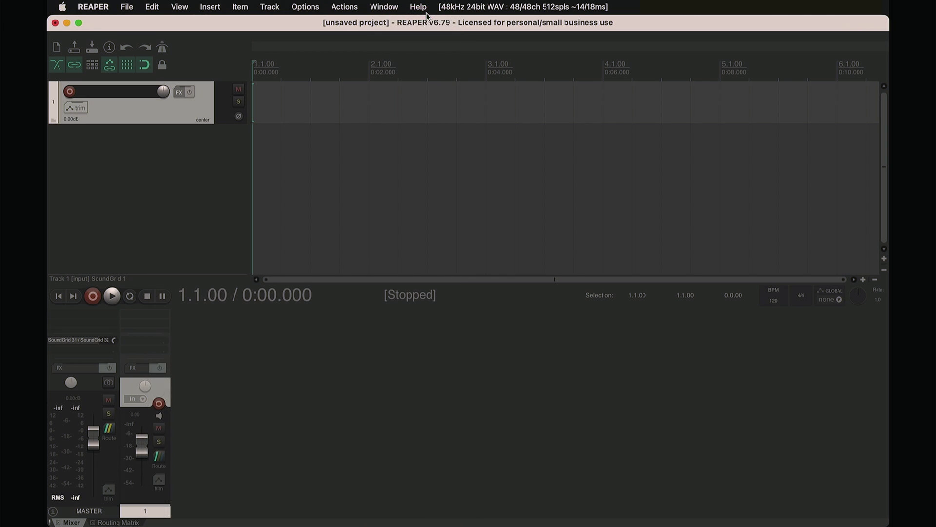
pyautogui.click(374, 484)
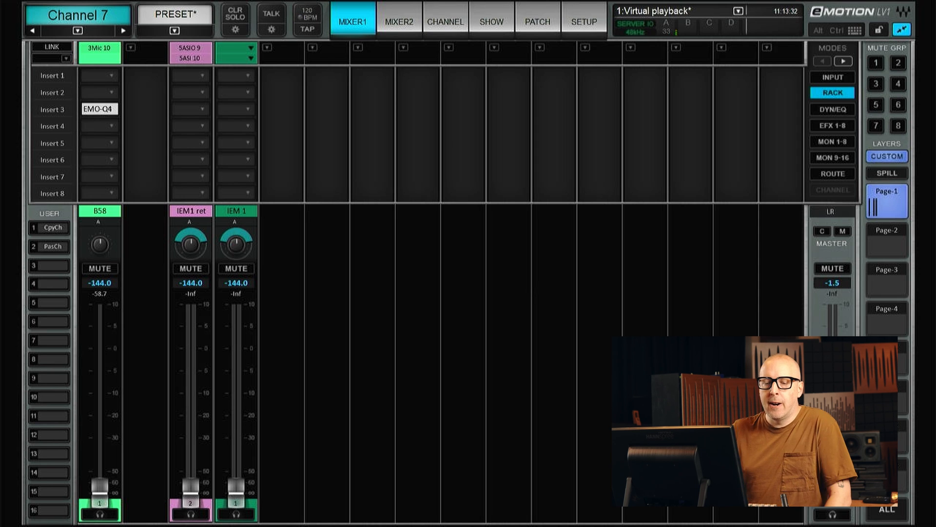
# On MIXER1, select IEM 1 and then the B58 channel.
pyautogui.click(235, 211)
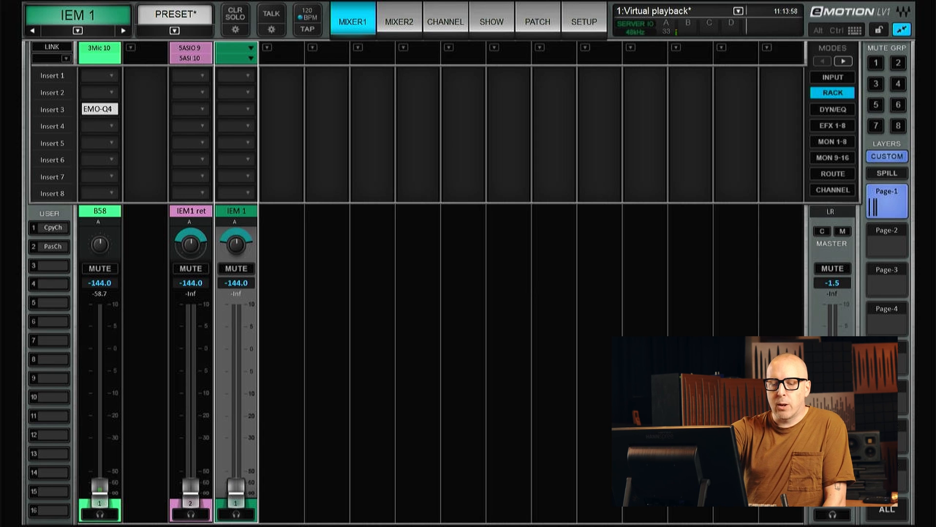
pyautogui.click(99, 216)
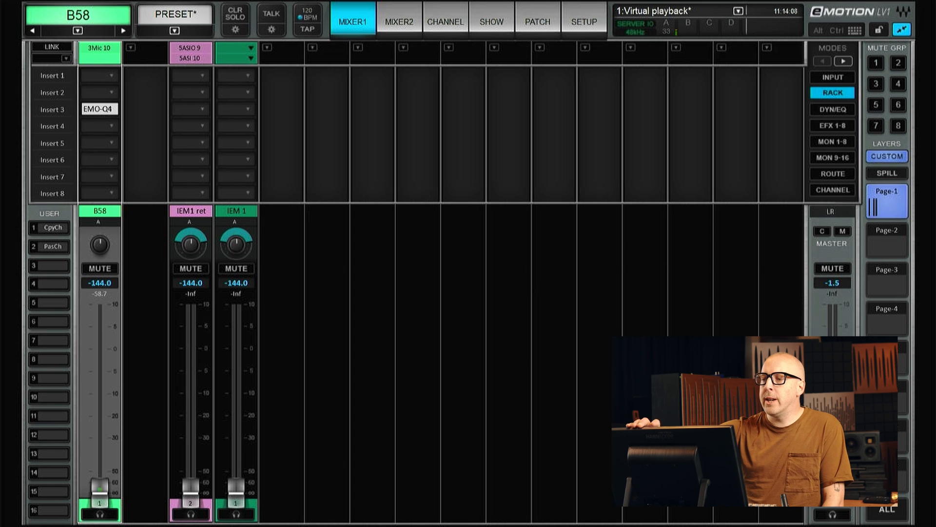
pyautogui.click(536, 22)
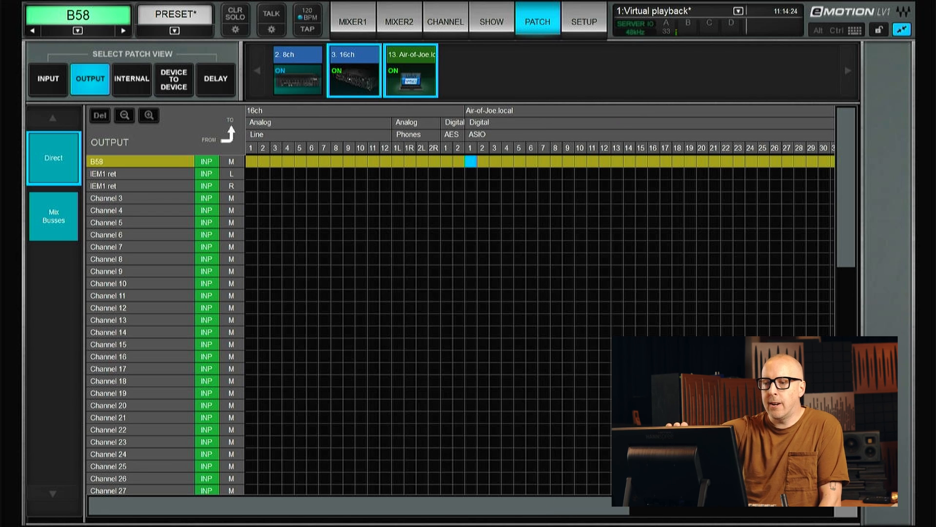
# Patch B58's direct output to the recording computer's ASIO output 1, then return to MIXER1.
pyautogui.click(409, 70)
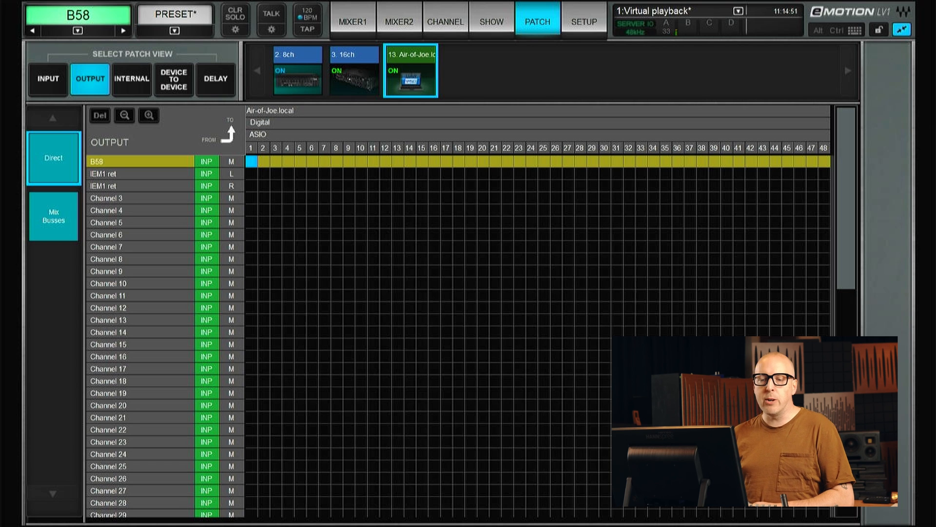
pyautogui.click(352, 22)
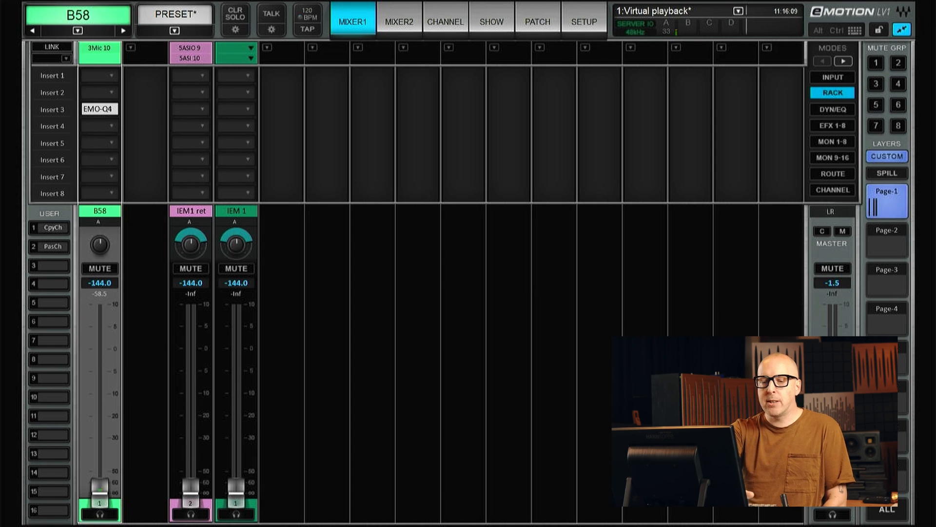
# In B58's channel view, confirm input B takes ASIO 1 while keeping mic input A active.
pyautogui.click(445, 21)
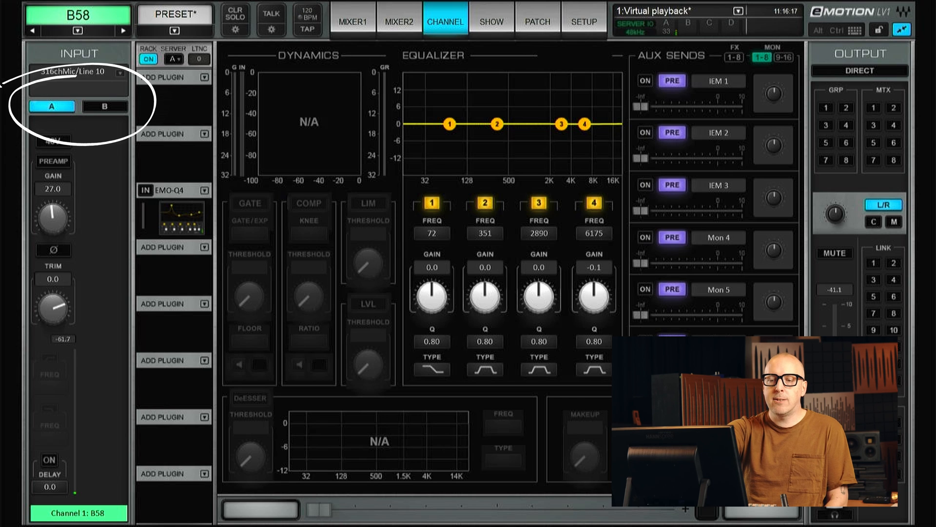
pyautogui.click(104, 106)
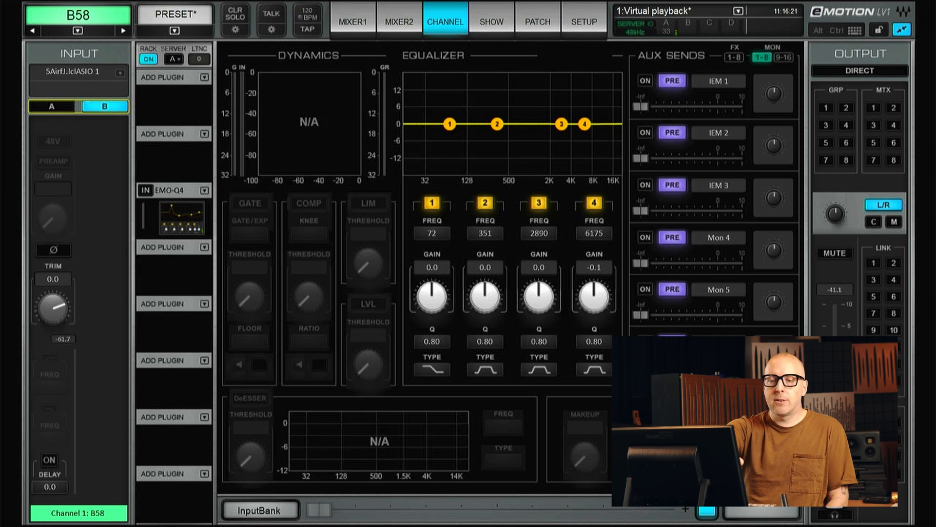
pyautogui.click(51, 106)
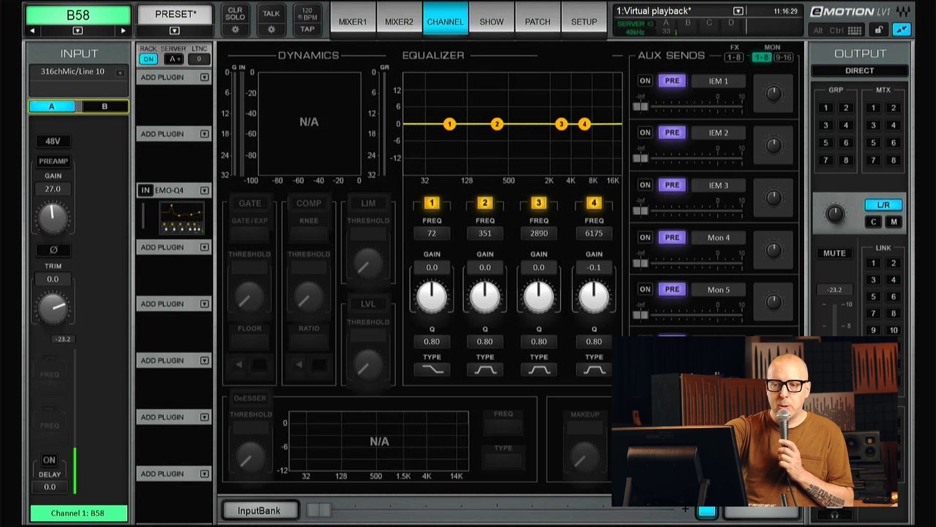
pyautogui.click(104, 105)
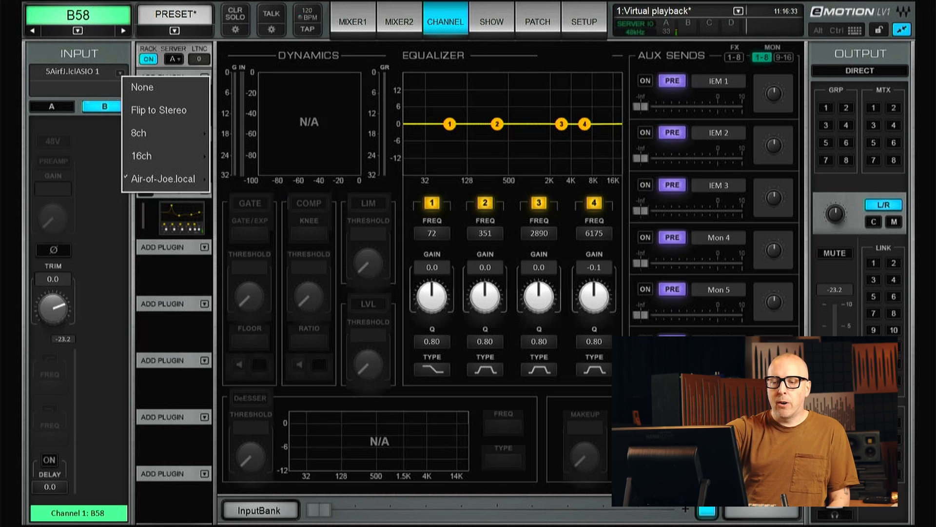
pyautogui.moveTo(165, 178)
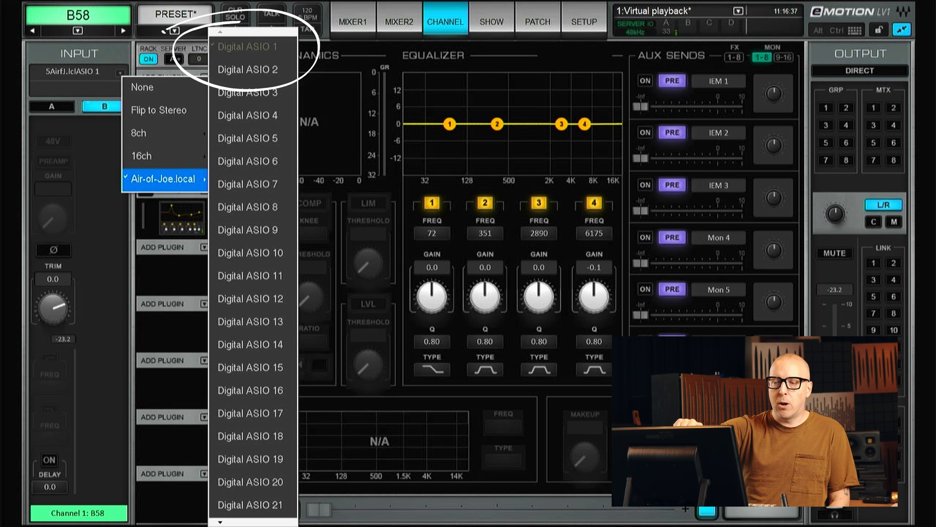
pyautogui.moveTo(247, 47)
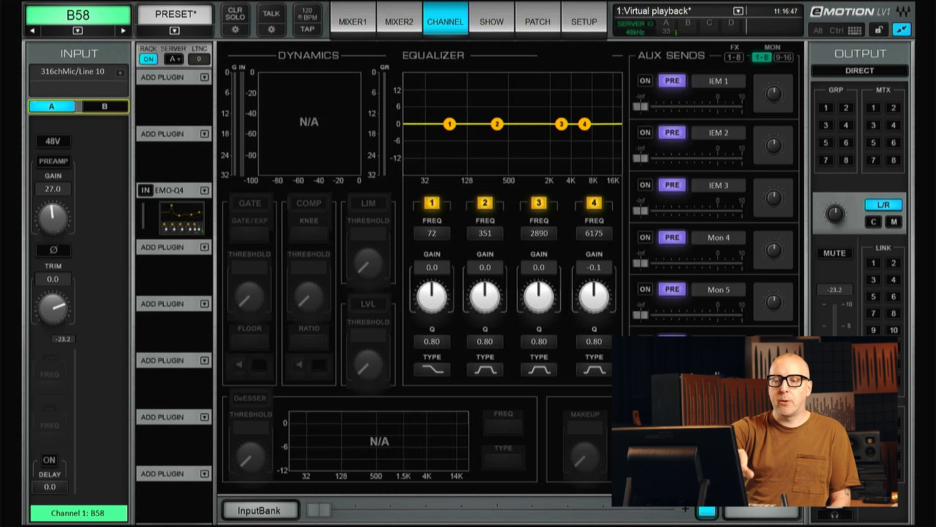
# In UI Settings, assign FlipAB Input channel to User key 10, then return to MIXER1.
pyautogui.click(352, 22)
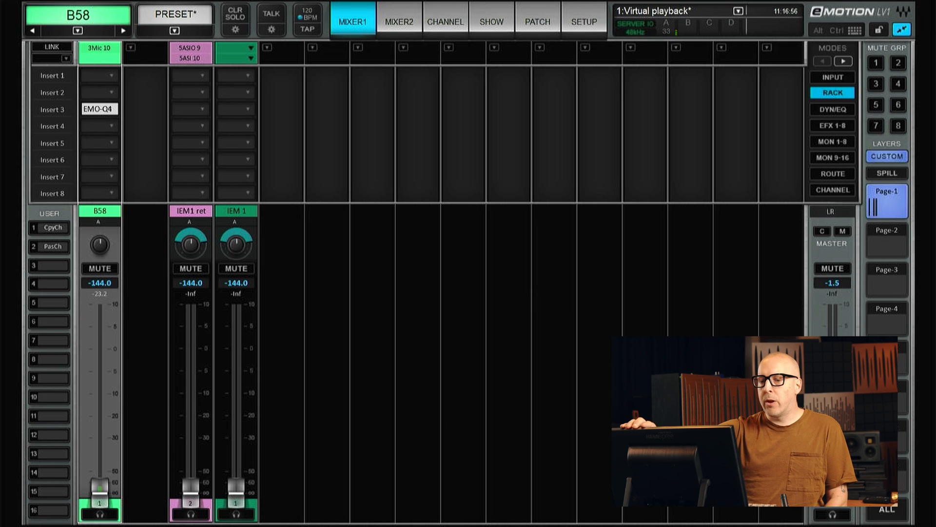
pyautogui.click(583, 21)
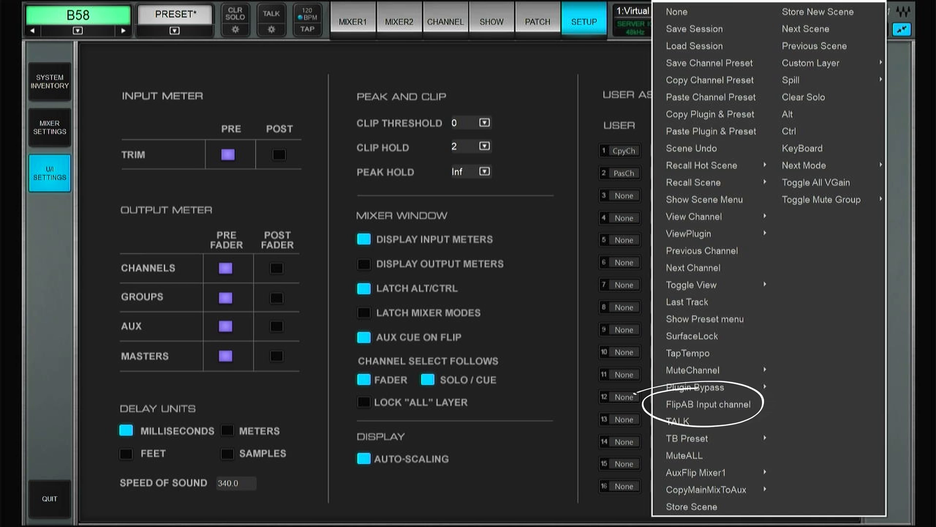
pyautogui.click(707, 404)
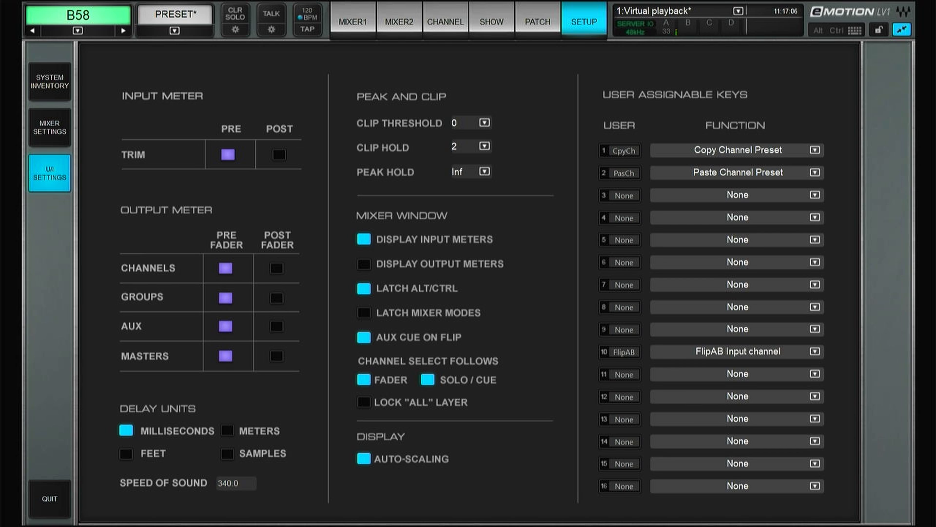
pyautogui.click(352, 22)
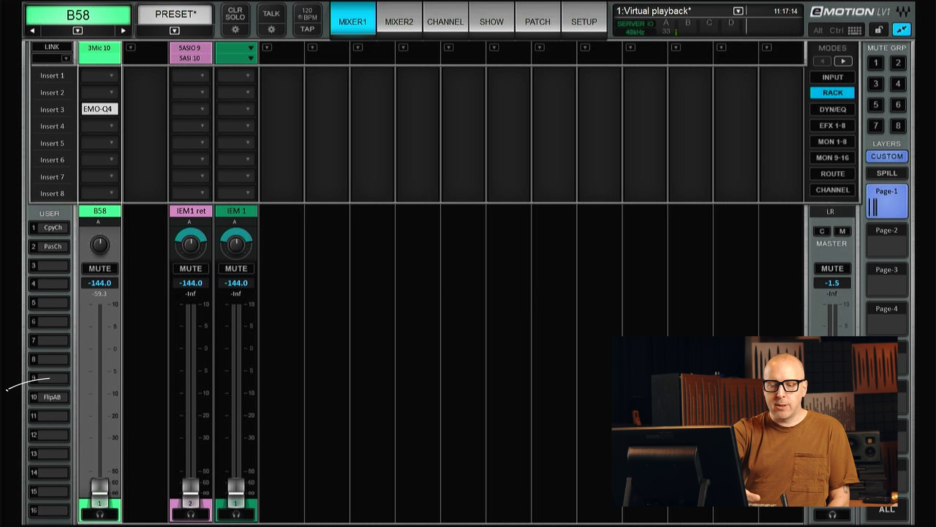
# Select B58 on MIXER1 and show its channel processing page.
pyautogui.click(53, 397)
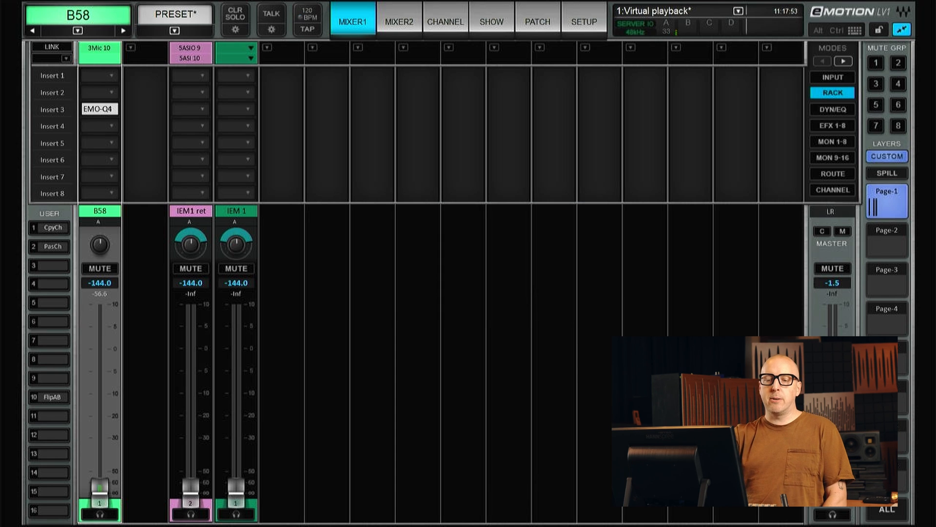
pyautogui.click(444, 22)
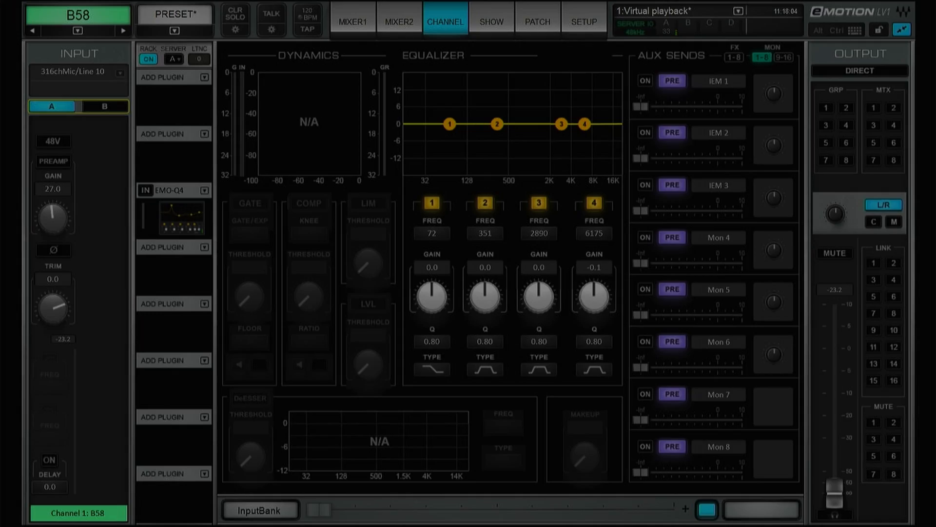
# Show the Direct output patch grid, where B58 feeds ASIO output 1.
pyautogui.click(535, 22)
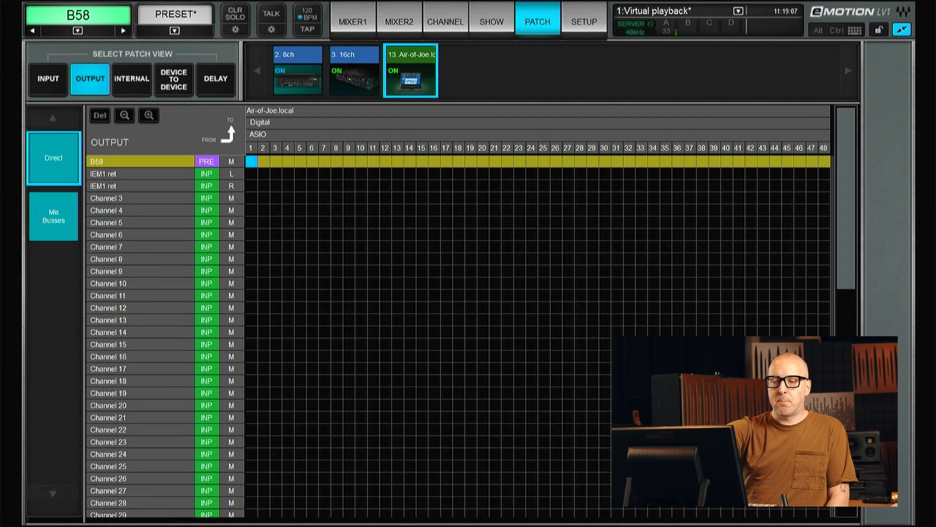
# Return from the patch grid to B58's channel processing page.
pyautogui.click(206, 161)
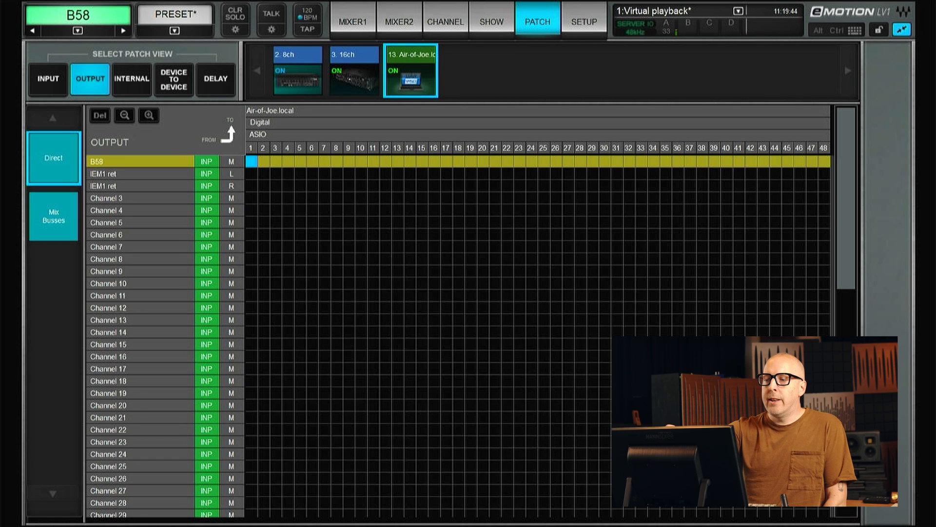
pyautogui.click(444, 22)
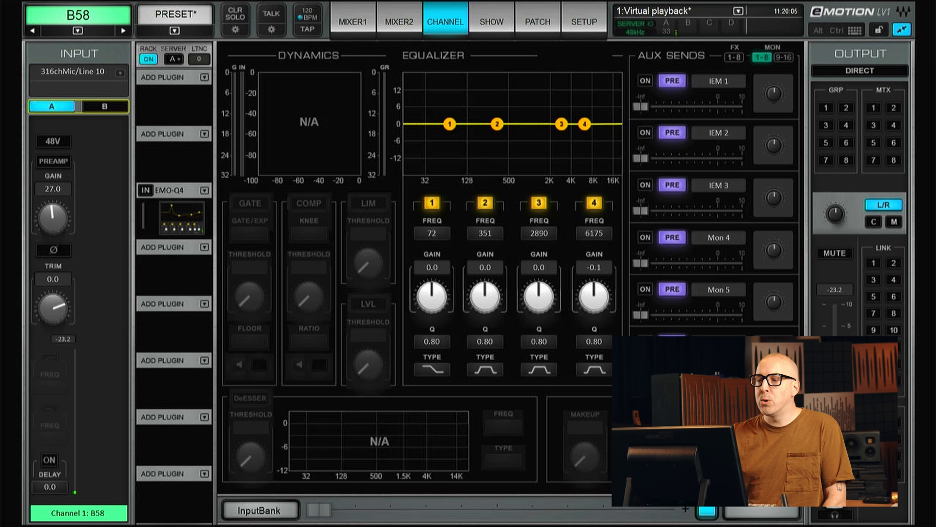
# Check the patch grid, then switch B58 to its ASIO 1 playback input B.
pyautogui.click(535, 22)
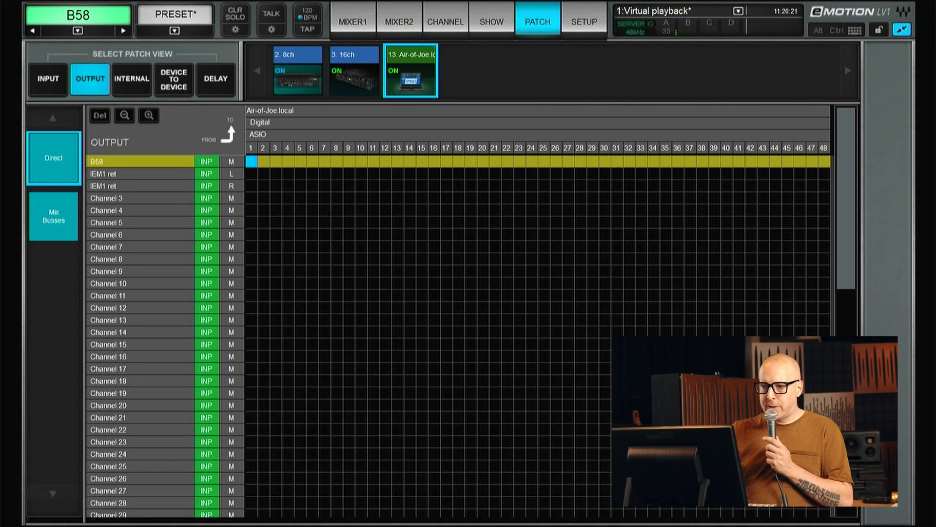
pyautogui.click(352, 22)
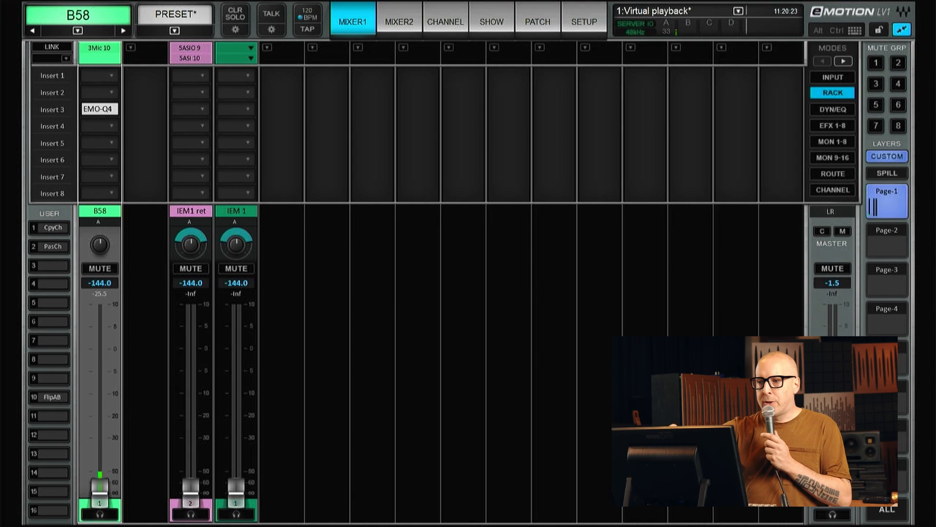
pyautogui.click(445, 22)
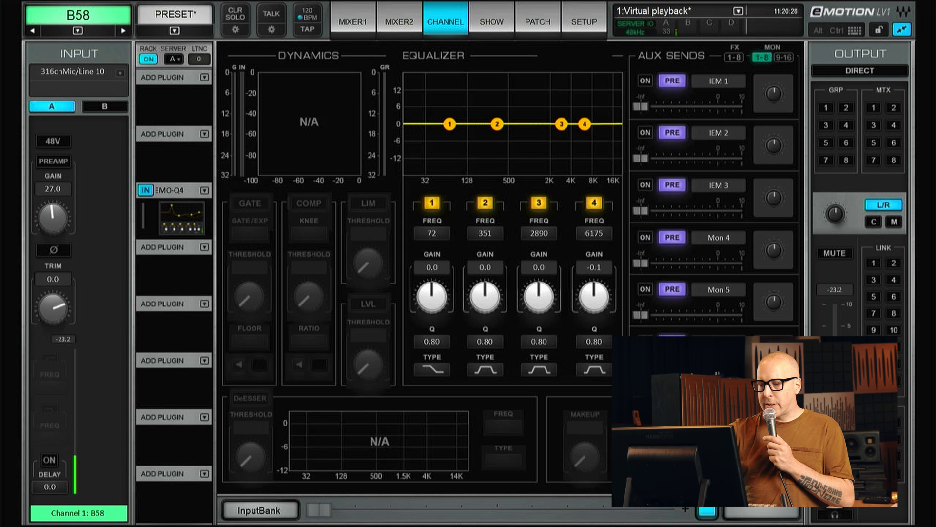
pyautogui.click(431, 369)
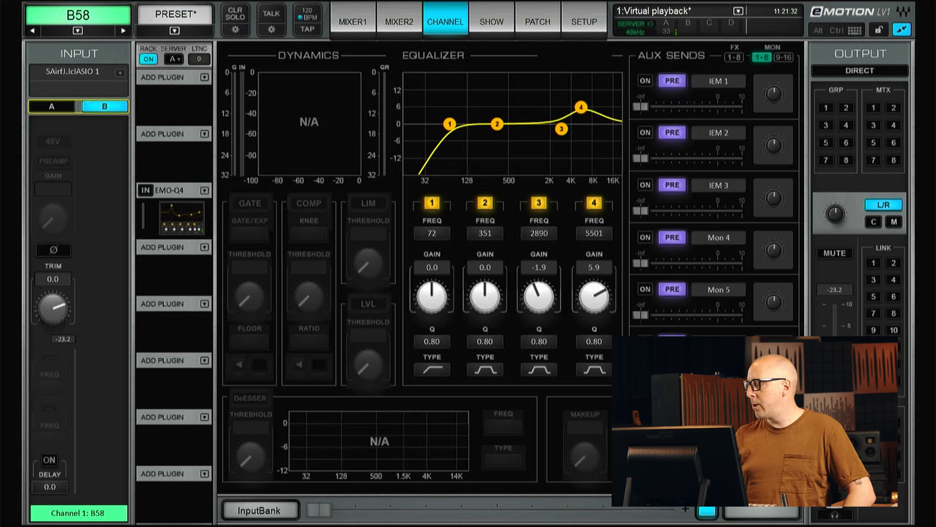
# Show the Direct output patch to confirm B58 feeds ASIO 1 from its PRE tap.
pyautogui.click(536, 22)
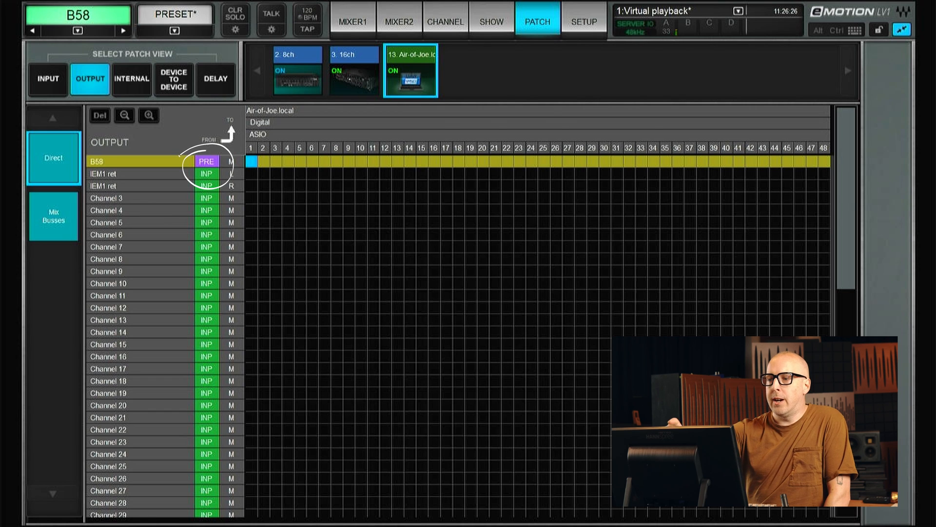
# Raise B58's low cut to 850 Hz, boost band 4 +9.4 dB near 4.9 kHz, then flip input.
pyautogui.click(445, 22)
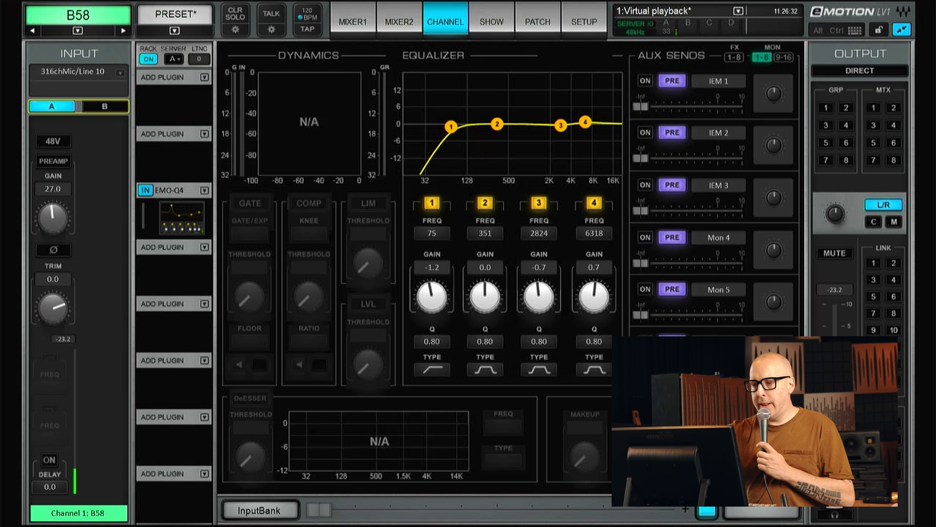
pyautogui.moveTo(450, 127); pyautogui.dragTo(515, 124)
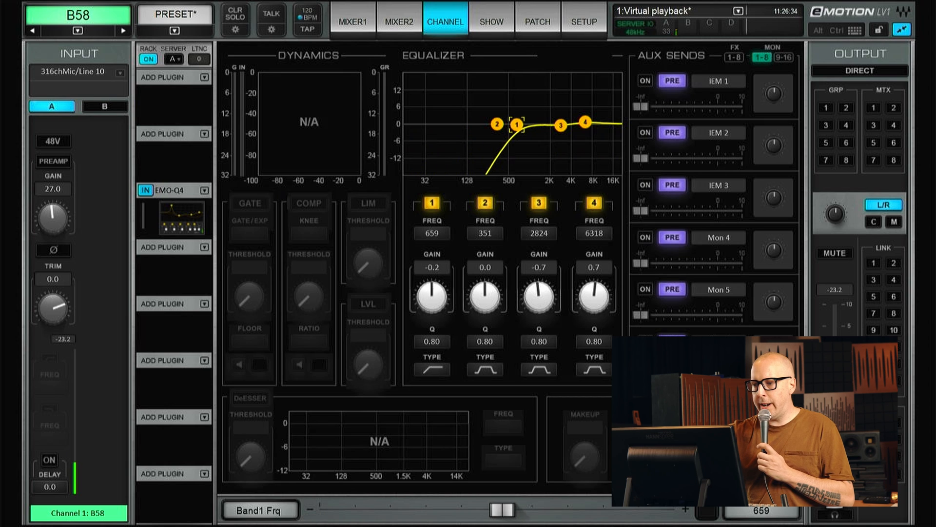
pyautogui.moveTo(585, 122); pyautogui.dragTo(581, 112)
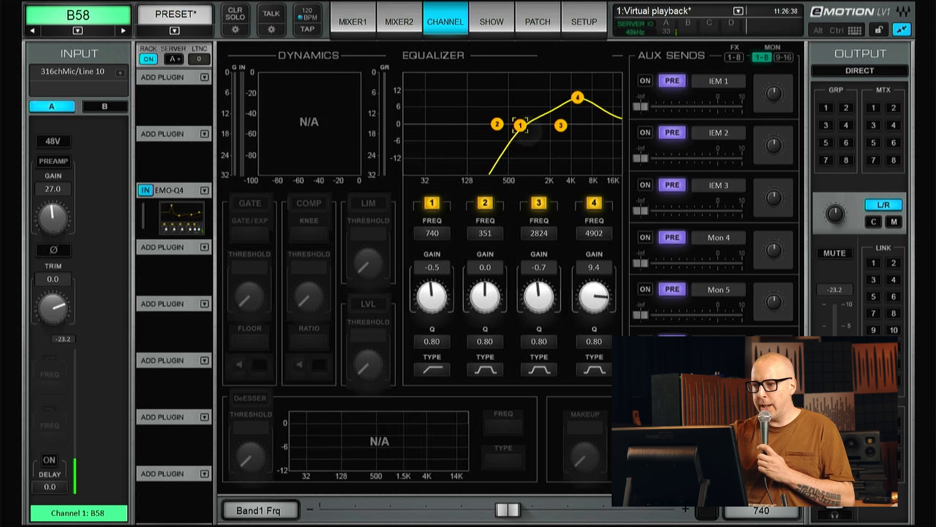
pyautogui.moveTo(520, 124); pyautogui.dragTo(524, 126)
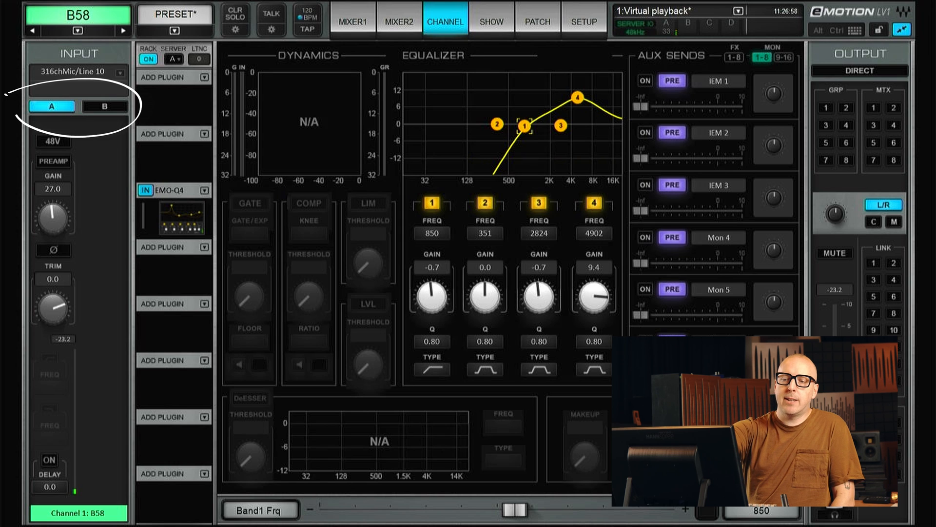
pyautogui.click(104, 106)
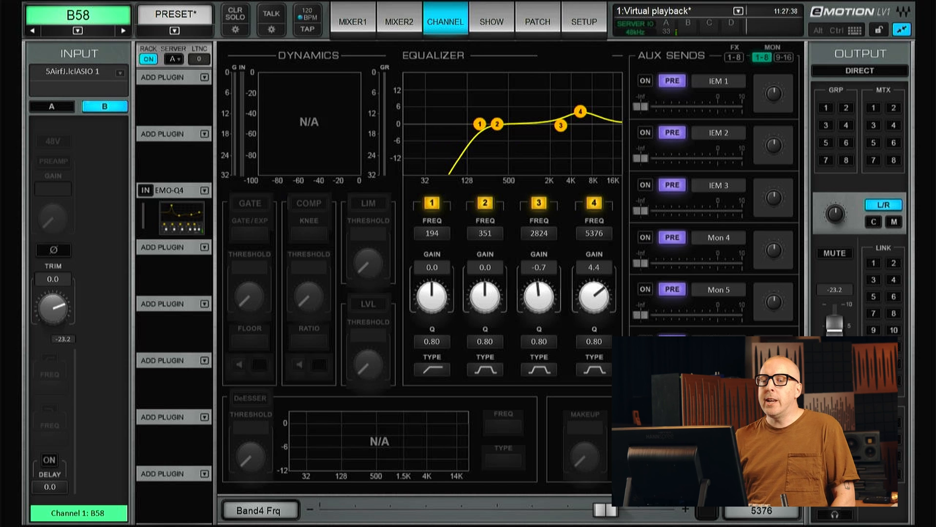
# Bring up the Direct output patch, where B58 now feeds ASIO 1 post-processing.
pyautogui.click(536, 22)
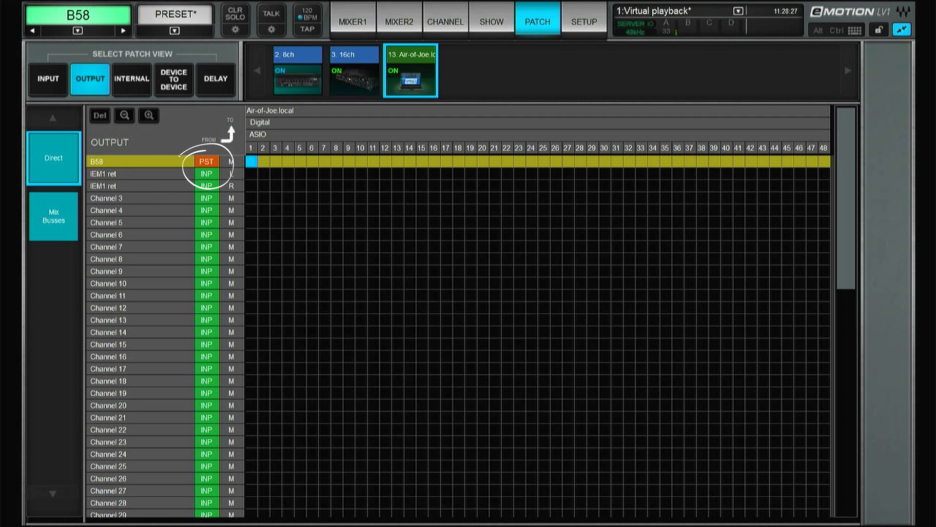
# Move B58's fader from -44.9 dB through lower levels back to about -0.1 dB.
pyautogui.click(444, 22)
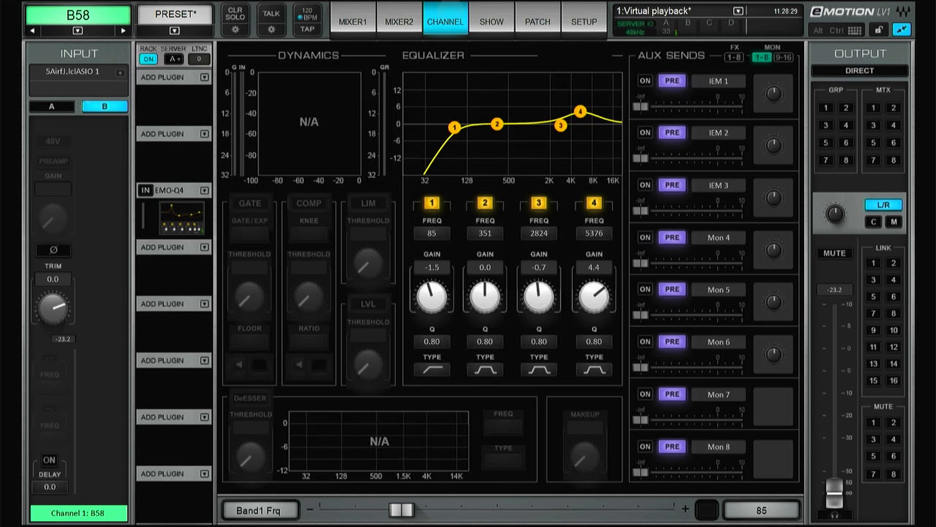
pyautogui.click(352, 22)
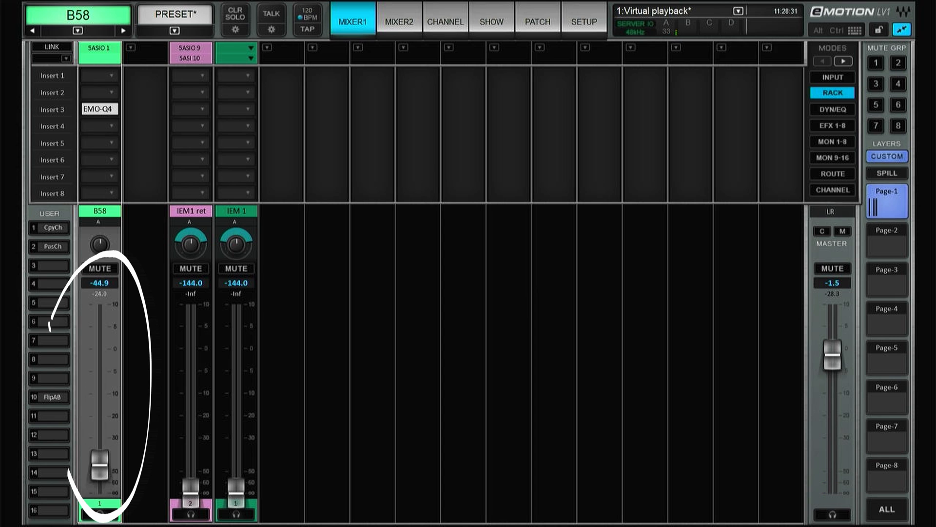
pyautogui.moveTo(100, 469); pyautogui.dragTo(100, 412)
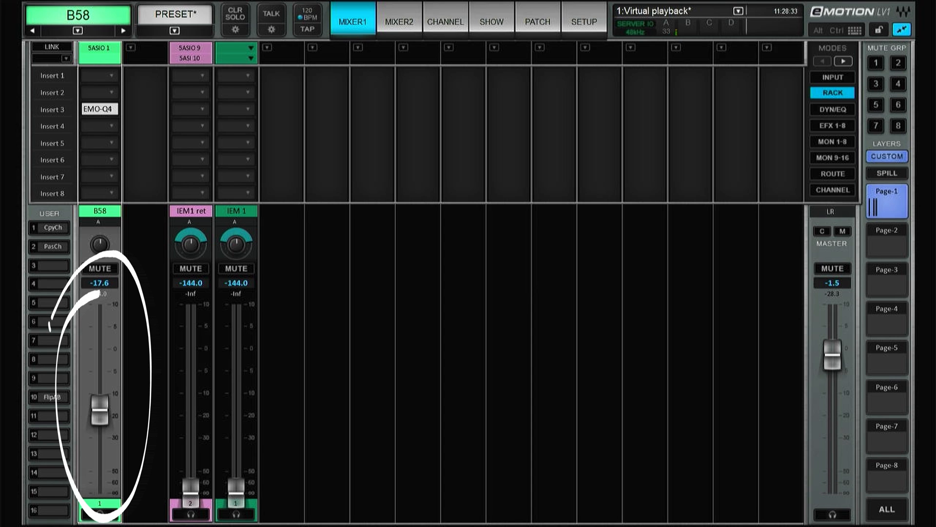
pyautogui.click(444, 22)
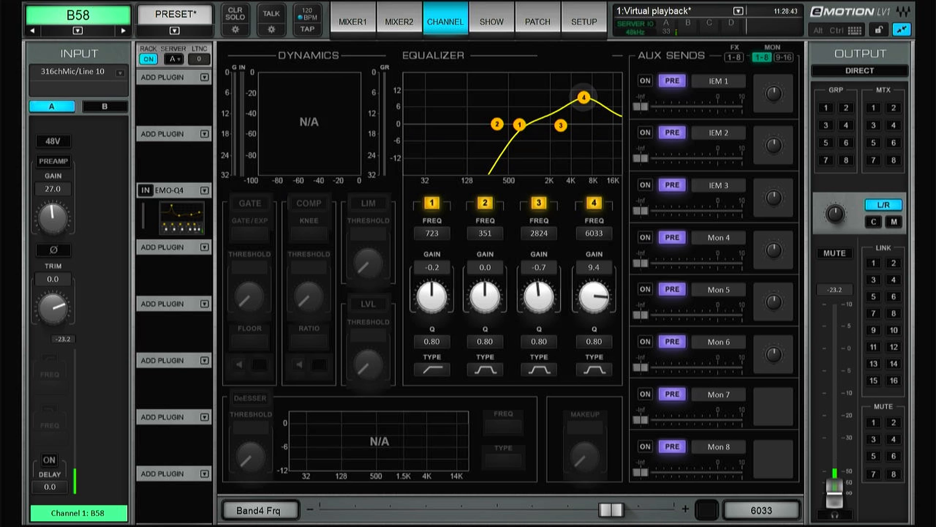
pyautogui.click(351, 22)
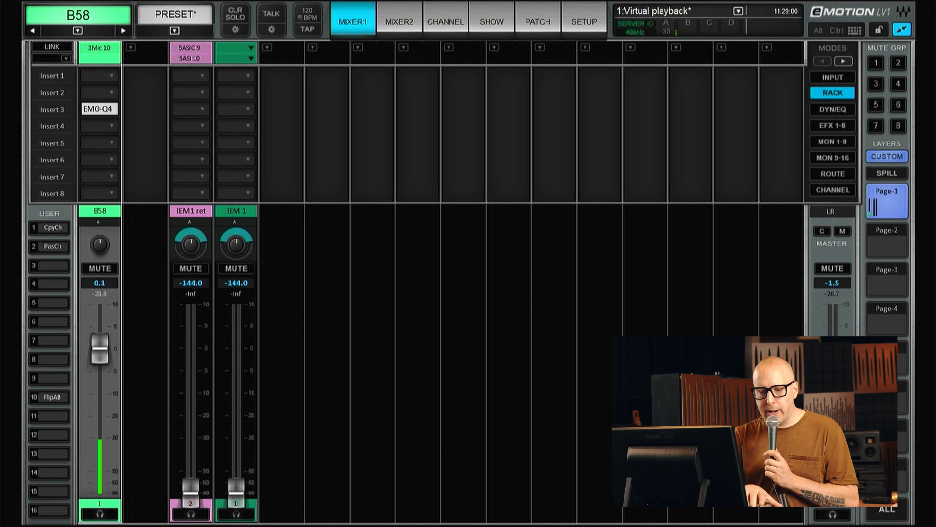
pyautogui.moveTo(99, 349); pyautogui.dragTo(99, 394)
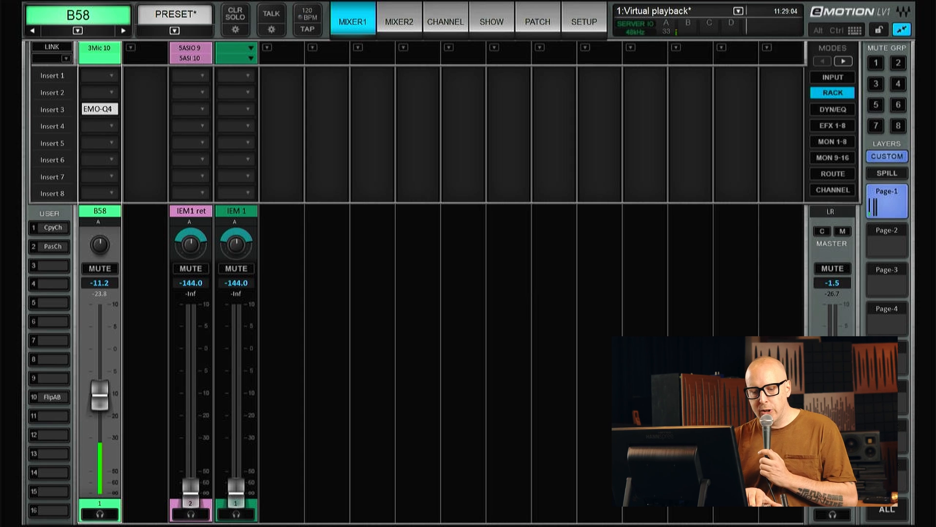
pyautogui.moveTo(99, 394); pyautogui.dragTo(100, 418)
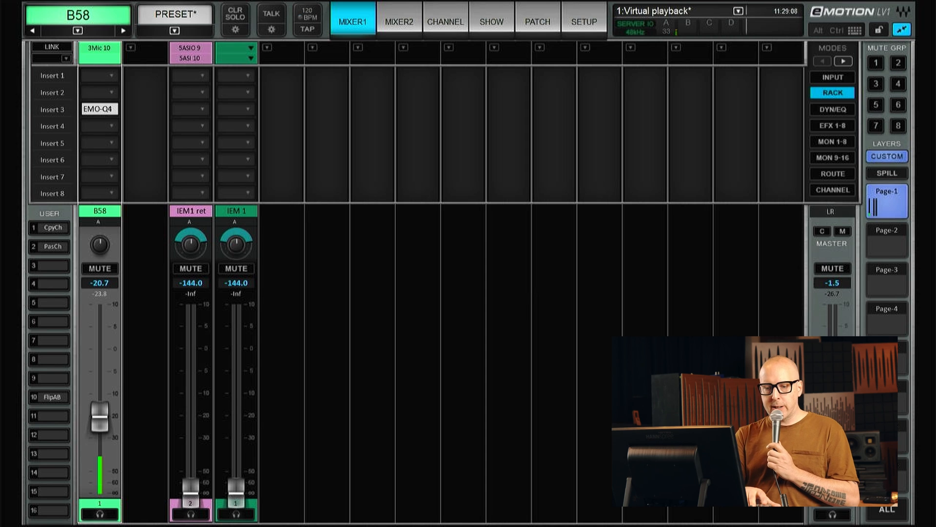
pyautogui.moveTo(99, 412); pyautogui.dragTo(100, 338)
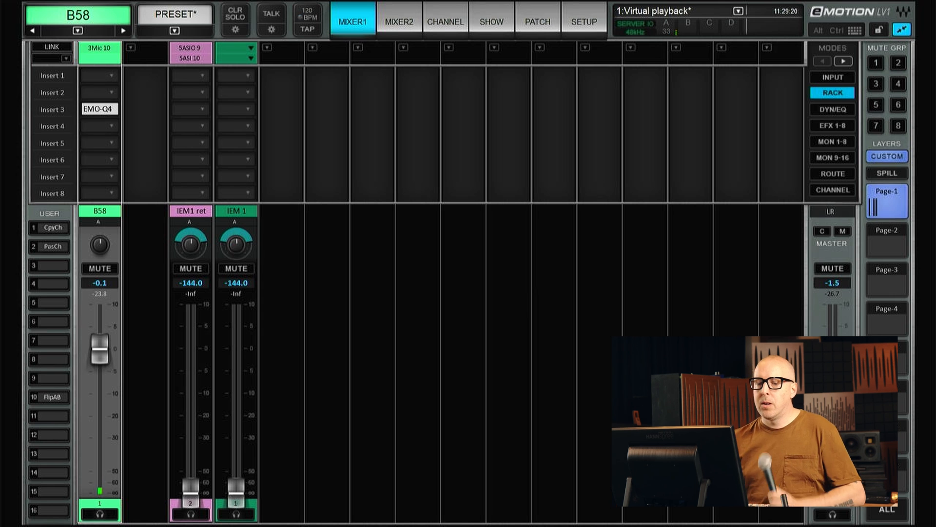
# Switch B58 to input B (ASIO) and show its post-tapped direct out to ASIO 1.
pyautogui.click(445, 22)
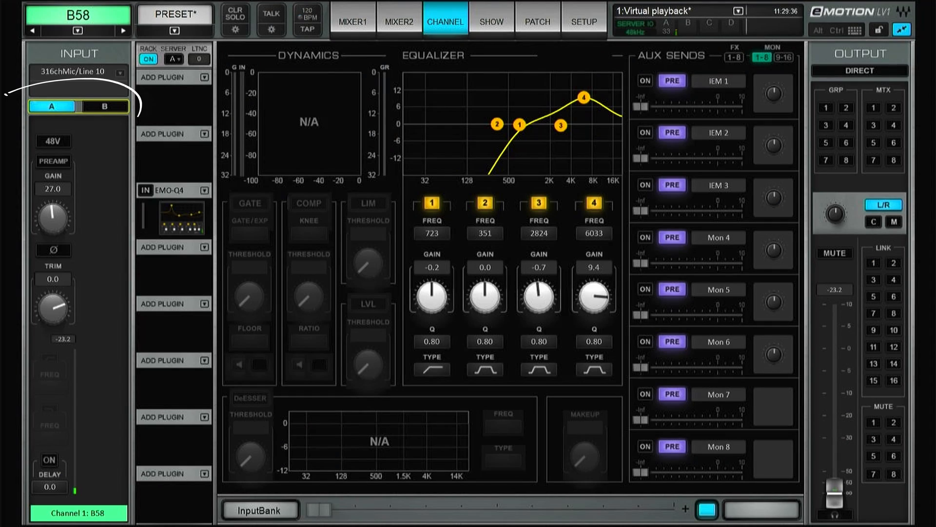
pyautogui.click(104, 107)
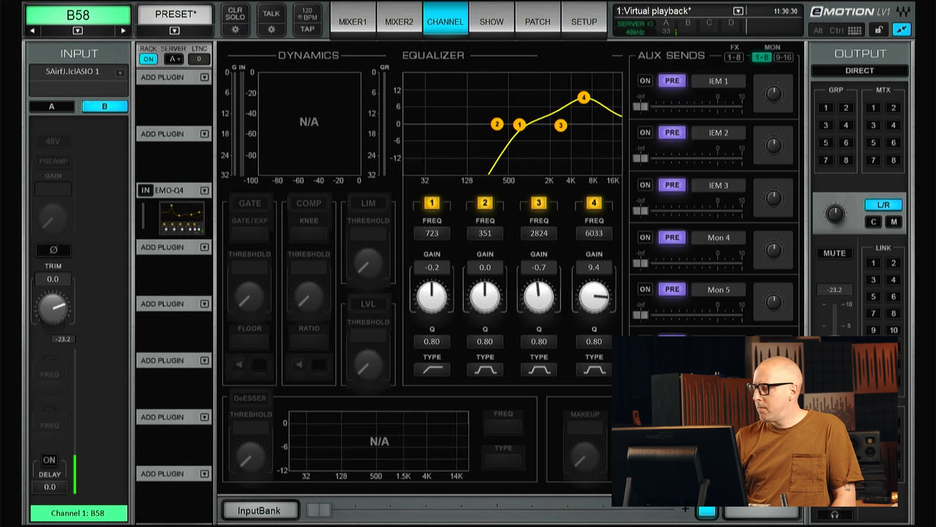
pyautogui.click(535, 21)
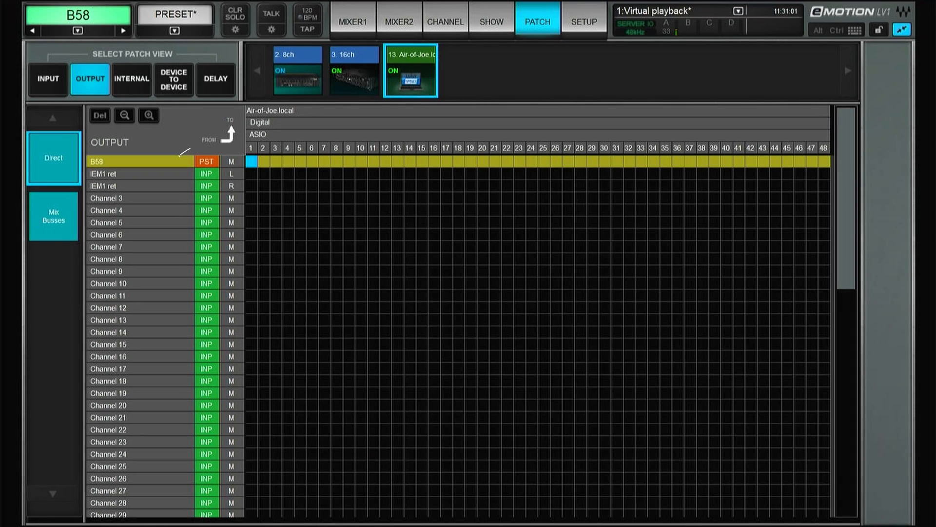
# Change B58's direct-out tap from PST to INP and view the Mix Busses patch.
pyautogui.click(206, 161)
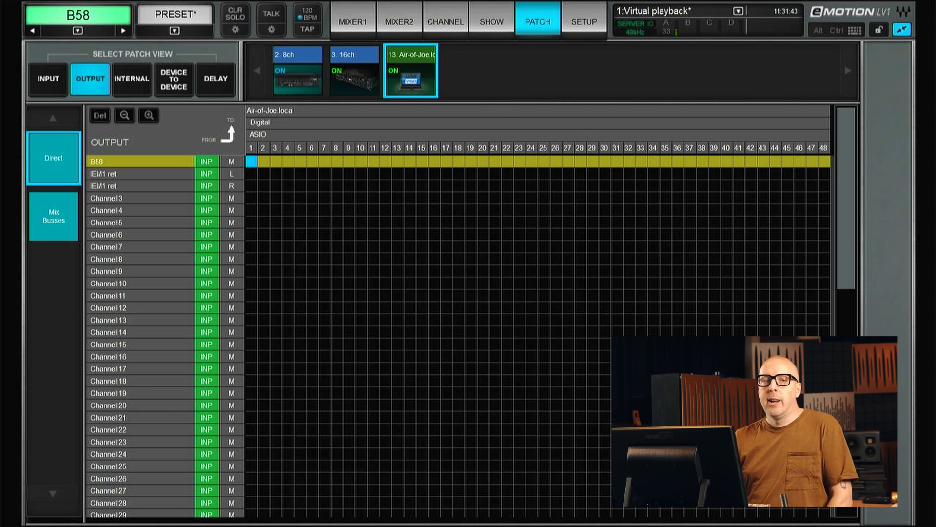
pyautogui.click(52, 215)
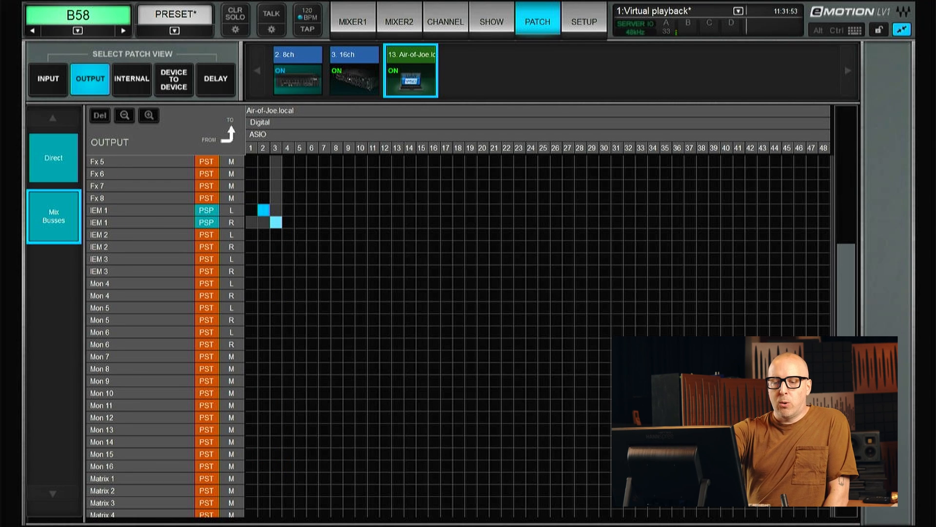
# Select the IEM 1 outputs, then go back to the MIXER1 overview.
pyautogui.click(99, 210)
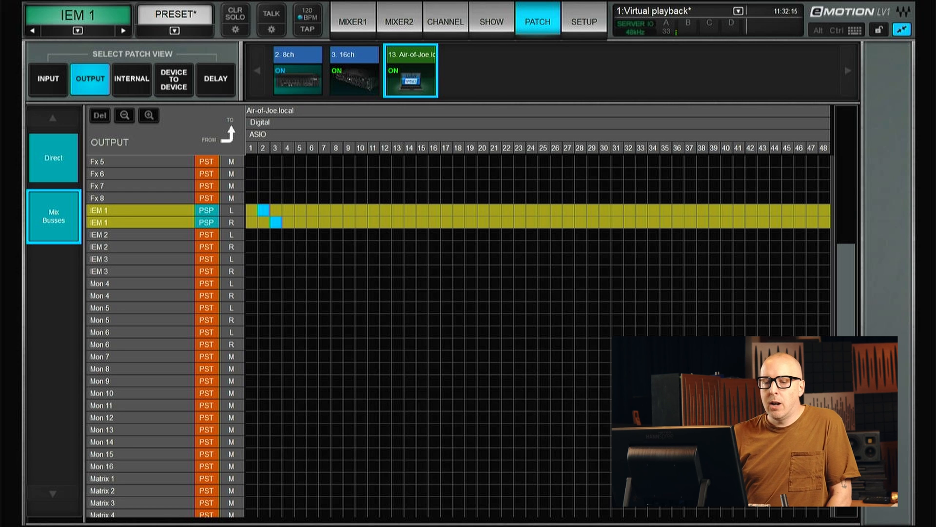
pyautogui.click(352, 22)
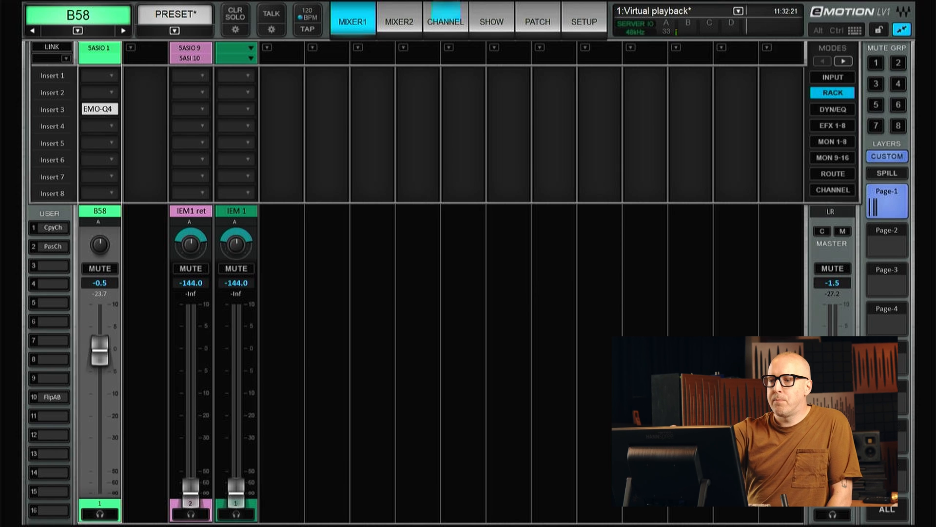
# Return B58 to mic input A and display IEM 1's send levels on the faders.
pyautogui.click(445, 22)
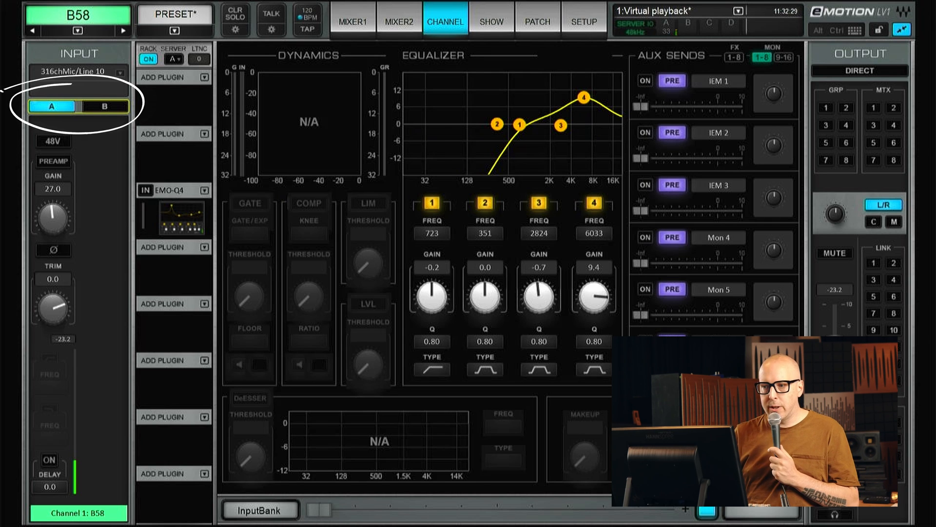
pyautogui.click(351, 22)
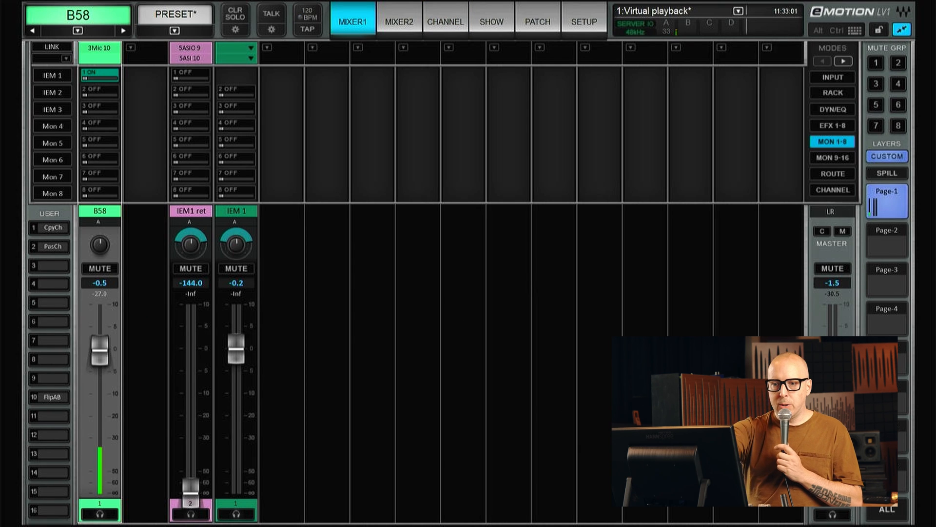
pyautogui.click(51, 76)
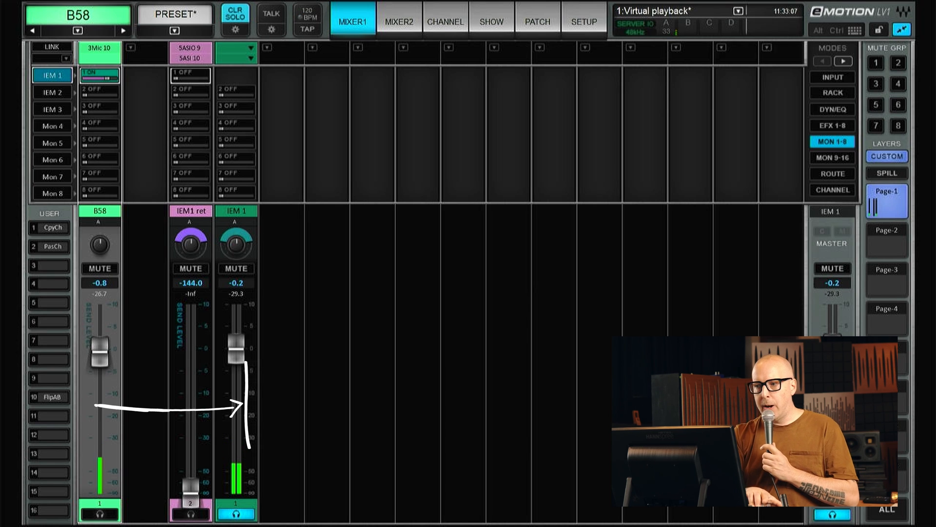
# Show the Mix Busses output patch with IEM 1 routed to ASIO 2 and 3.
pyautogui.click(536, 22)
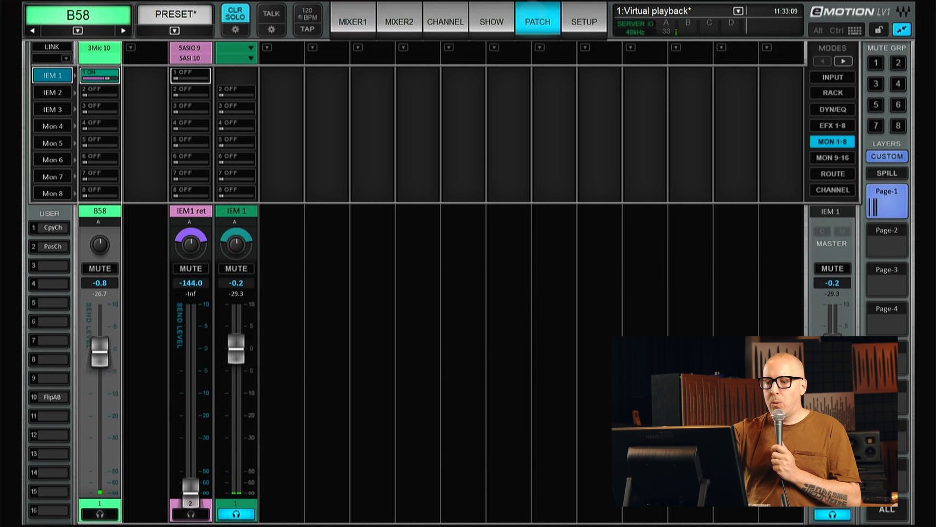
pyautogui.click(536, 22)
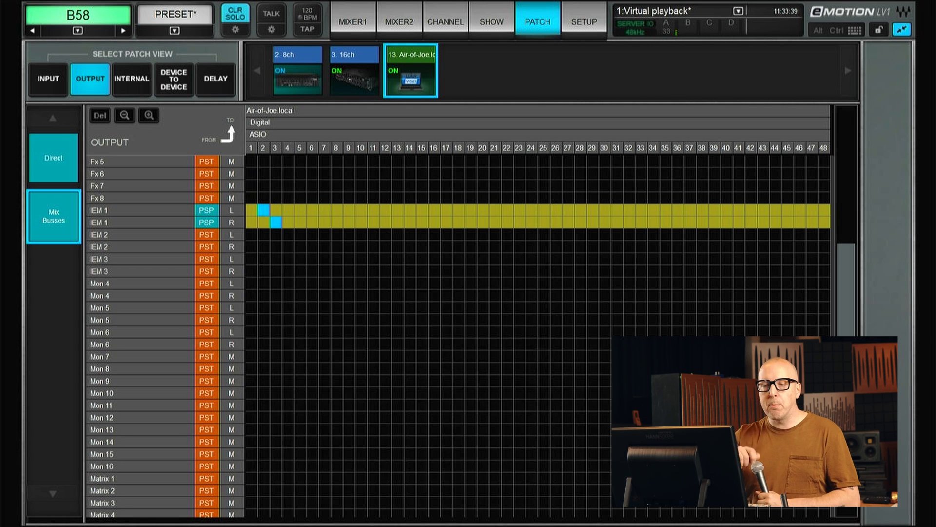
# Go back to MIXER1, where IEM1 ret reads ASIO 3 / ASIO 4.
pyautogui.click(351, 21)
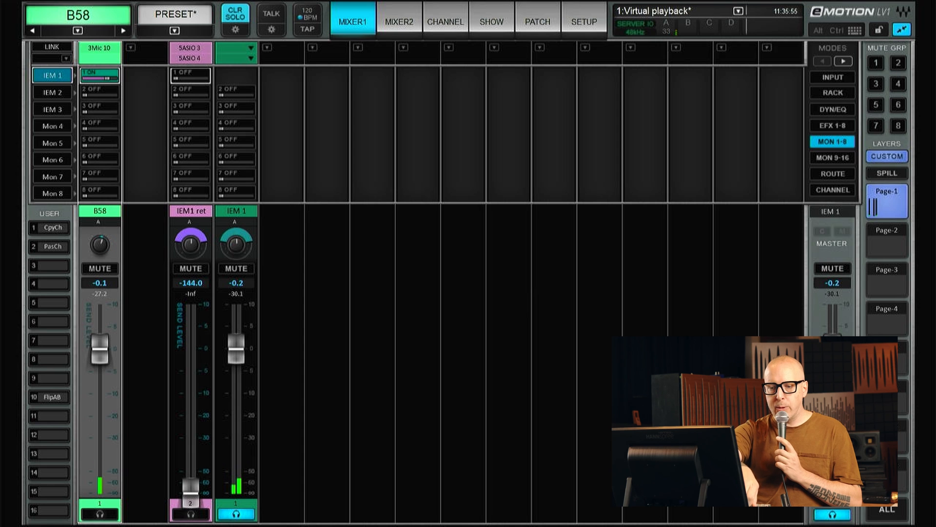
# Lower B58's EQ band 1 frequency to 91 Hz and return to the mixer view.
pyautogui.click(444, 21)
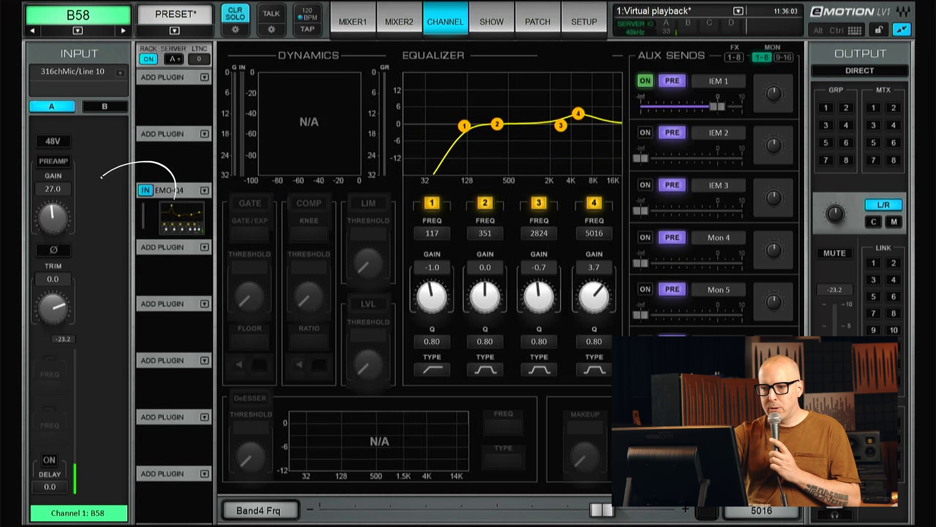
pyautogui.moveTo(464, 125); pyautogui.dragTo(455, 127)
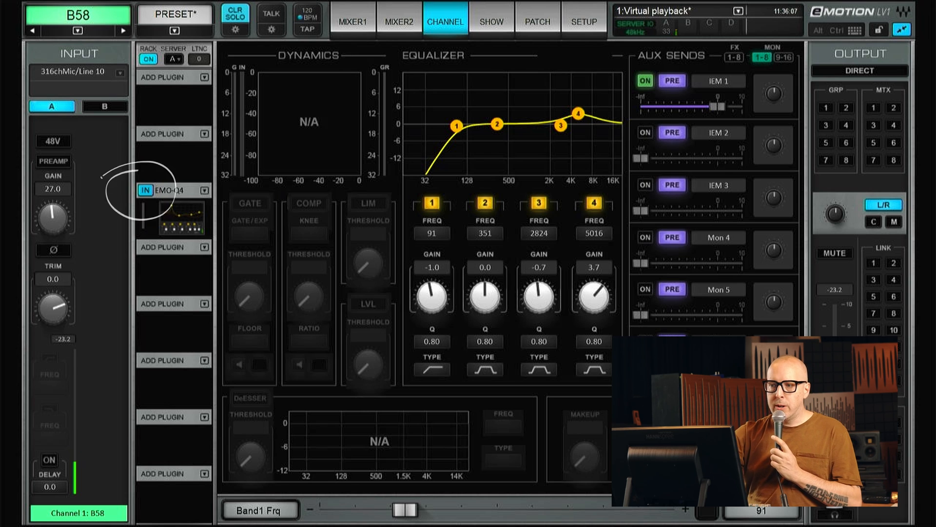
pyautogui.click(351, 22)
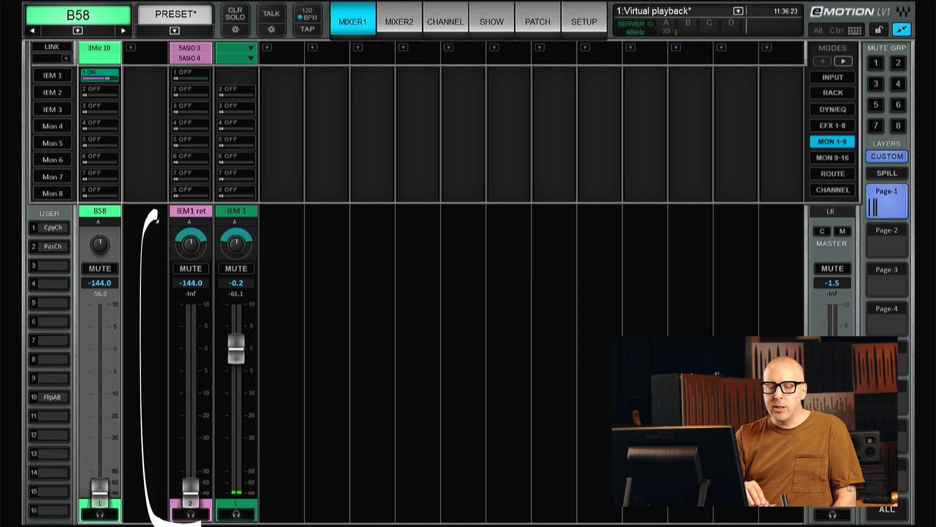
# Push the IEM1 ret fader up past unity to +5.2 dB.
pyautogui.moveTo(190, 483); pyautogui.dragTo(190, 391)
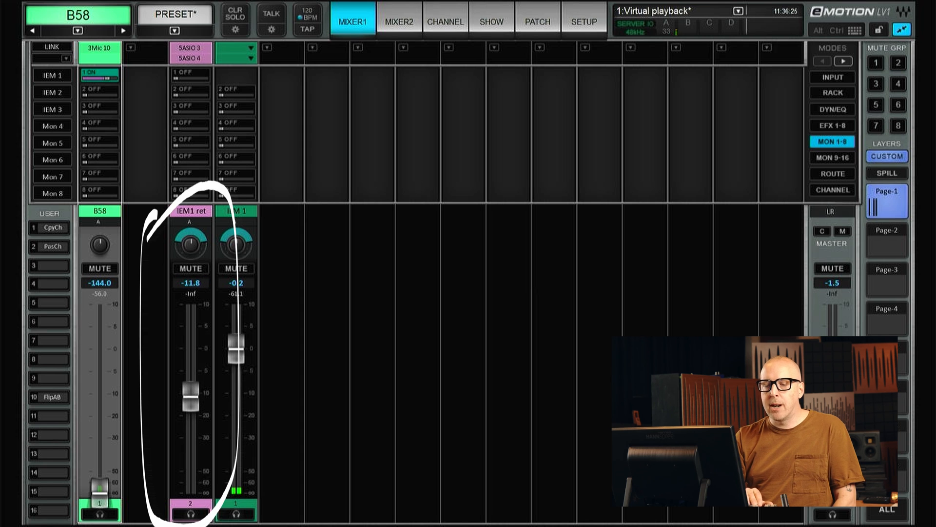
pyautogui.moveTo(189, 391); pyautogui.dragTo(189, 346)
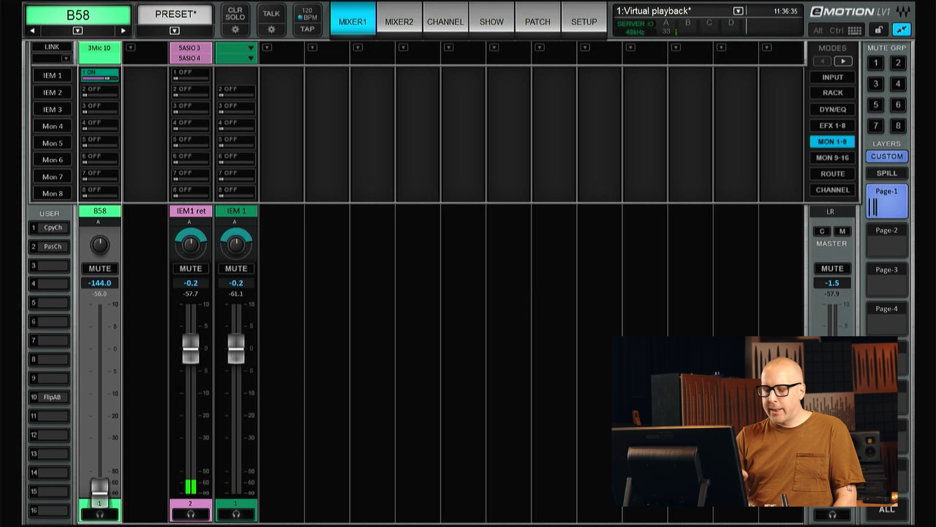
pyautogui.moveTo(190, 343); pyautogui.dragTo(189, 323)
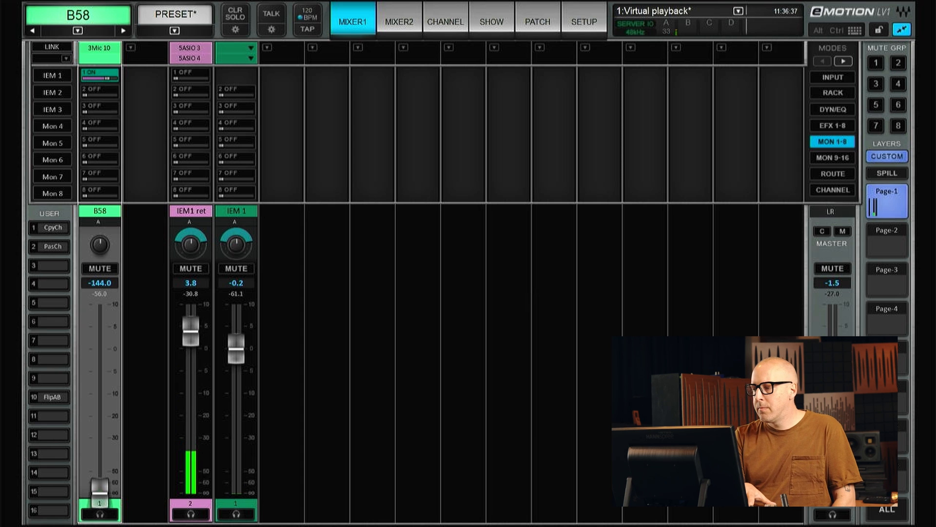
pyautogui.moveTo(190, 325); pyautogui.dragTo(190, 317)
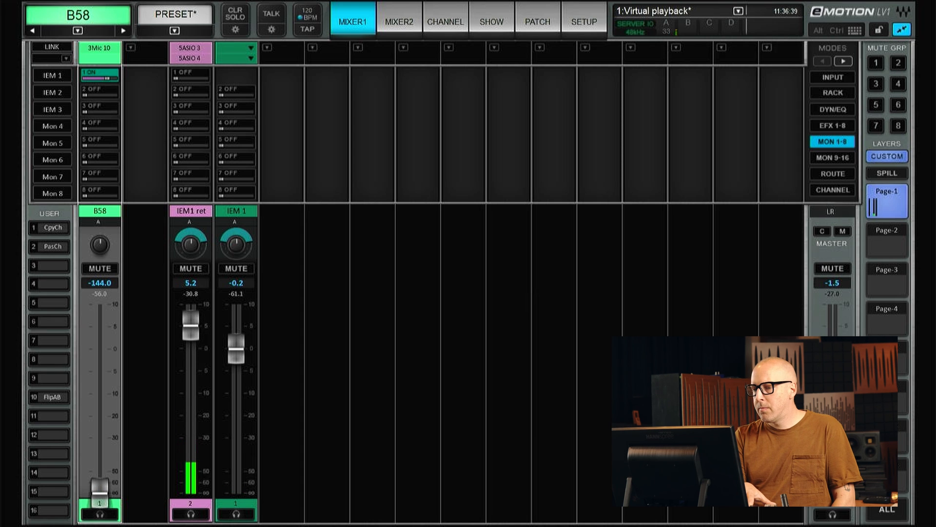